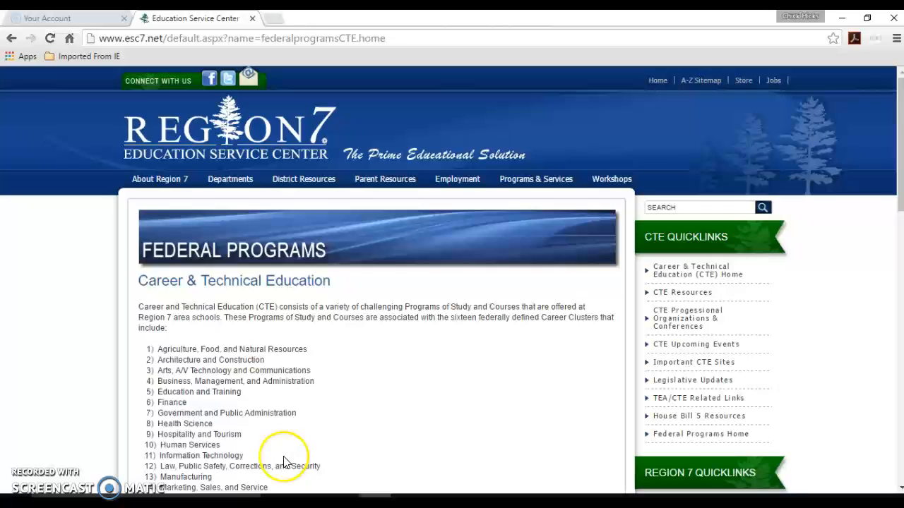
{"action": "mouse_move", "coordinate": [387, 430]}
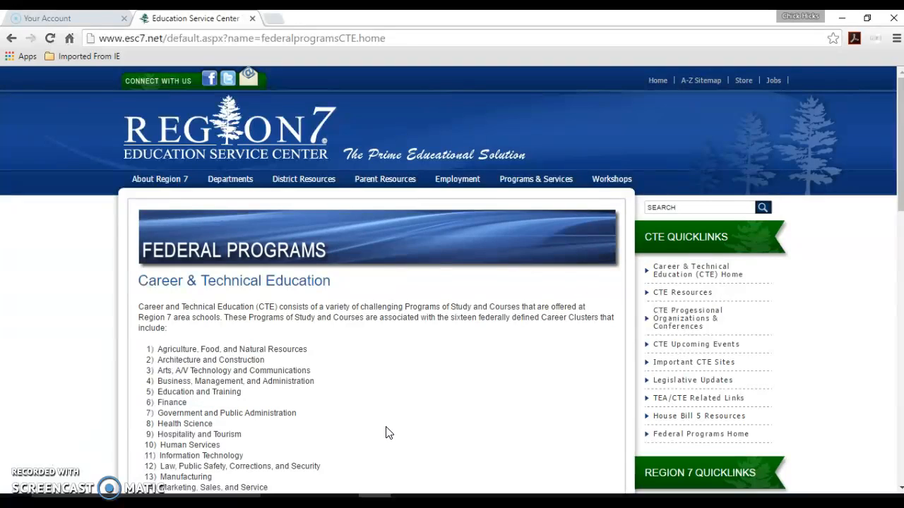
{"action": "mouse_move", "coordinate": [410, 233]}
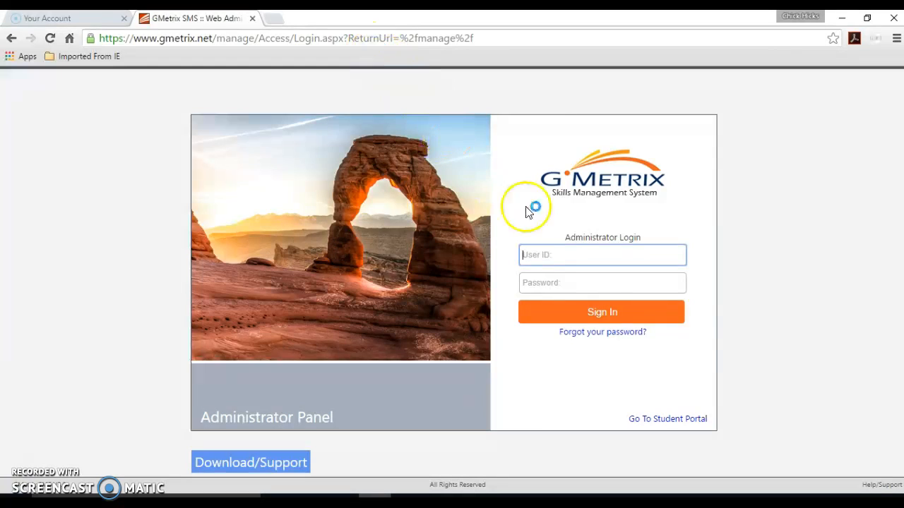
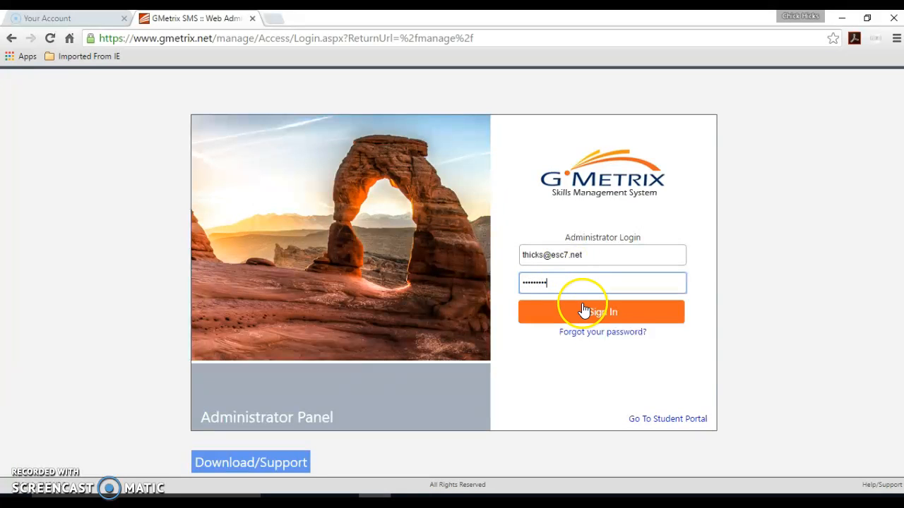
{"action": "left_click", "coordinate": [602, 312]}
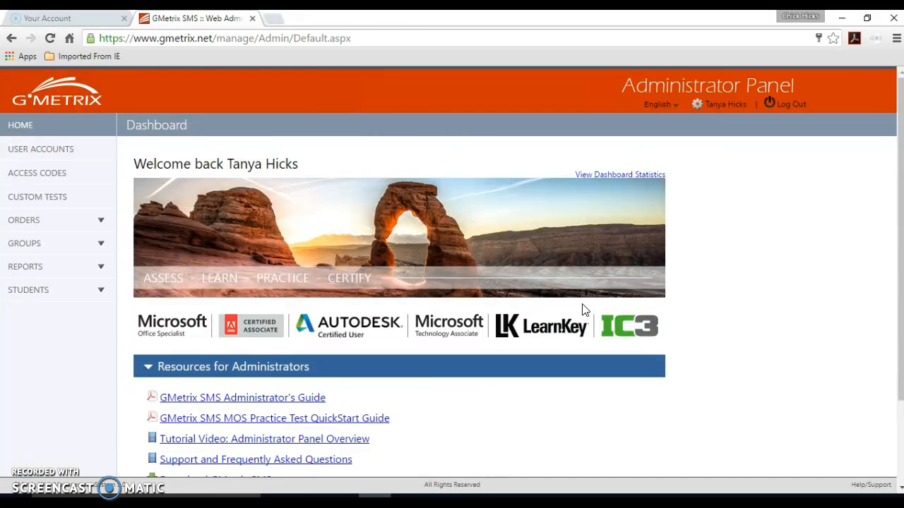
{"action": "mouse_move", "coordinate": [723, 332]}
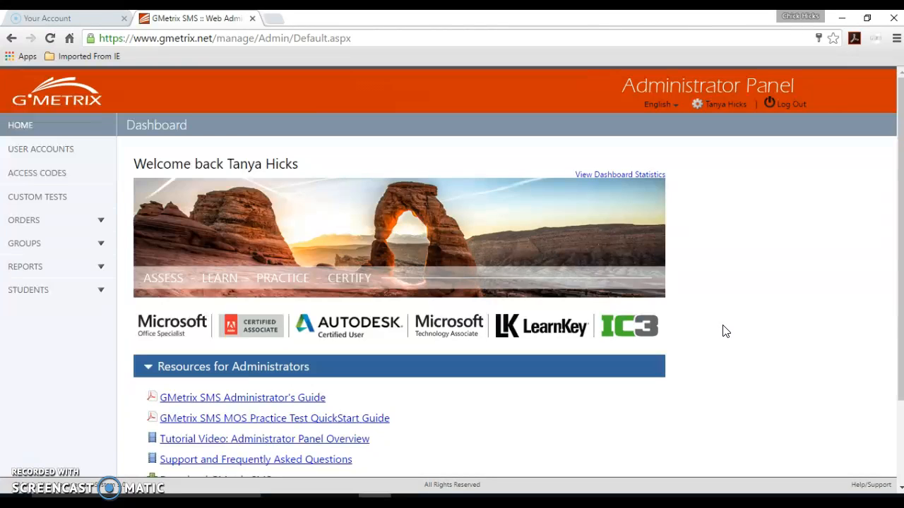
{"action": "mouse_move", "coordinate": [729, 329]}
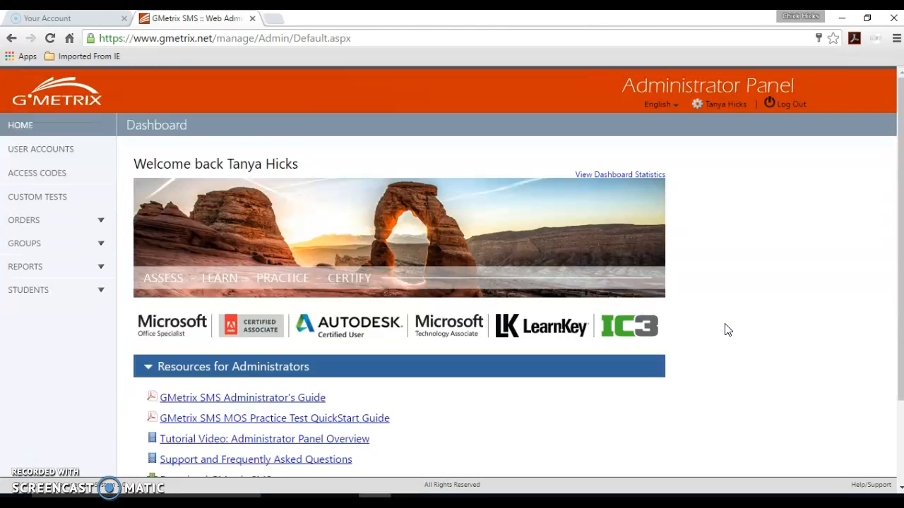
{"action": "mouse_move", "coordinate": [723, 331]}
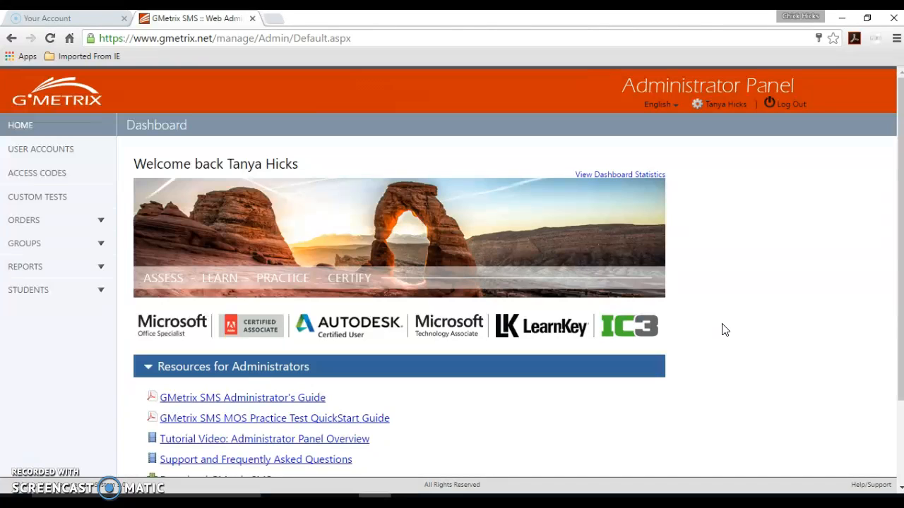
{"action": "mouse_move", "coordinate": [78, 173]}
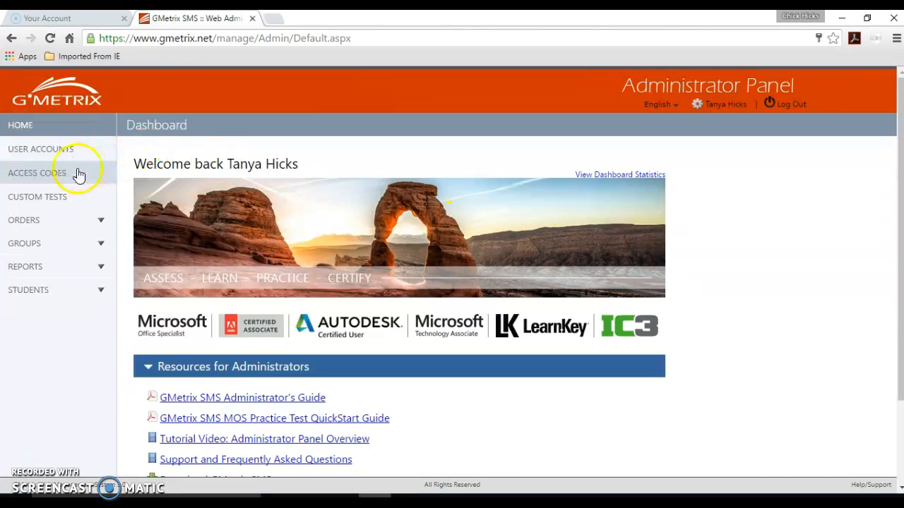
Open Access Codes and select Region VII - Frankston ISD High School as the partner.
{"action": "left_click", "coordinate": [37, 173]}
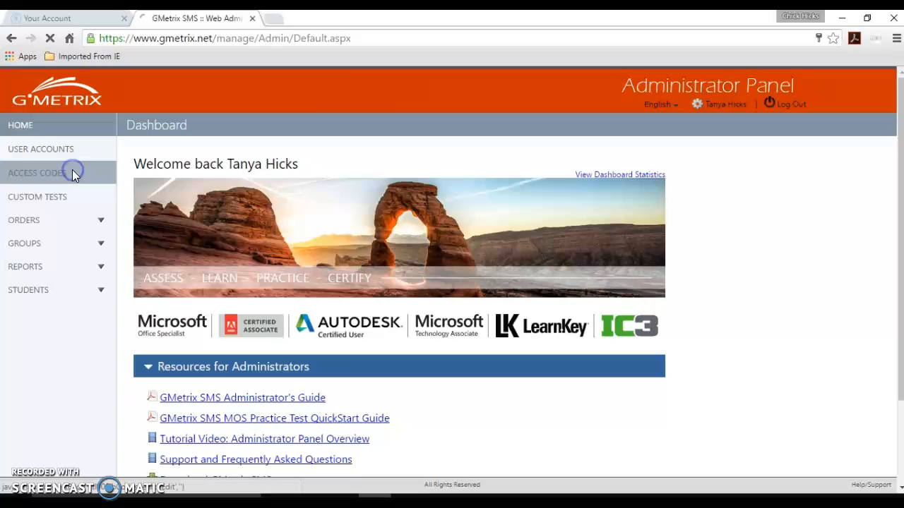
{"action": "left_click", "coordinate": [37, 172]}
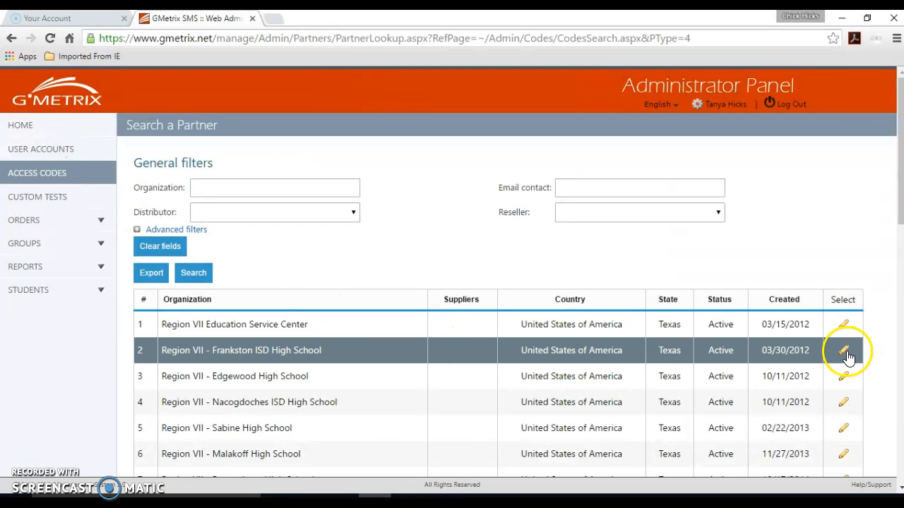
{"action": "mouse_move", "coordinate": [845, 350]}
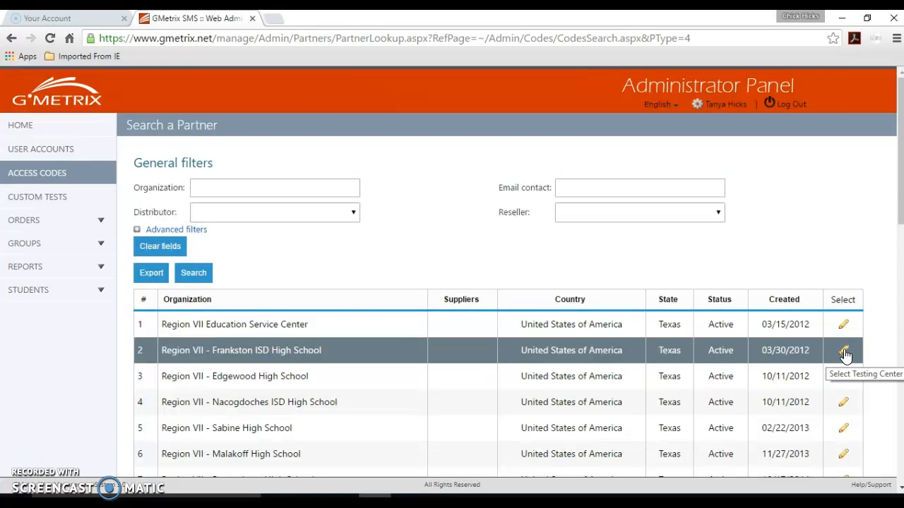
{"action": "left_click", "coordinate": [844, 350]}
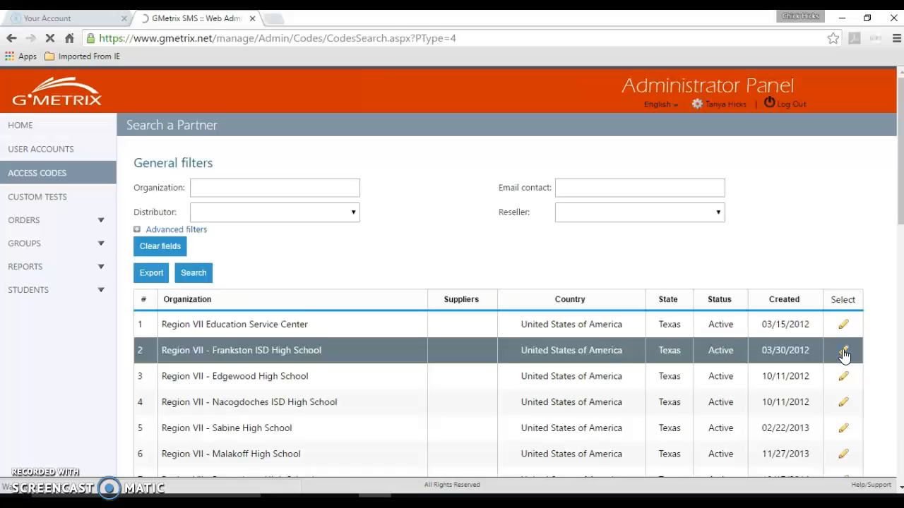
{"action": "left_click", "coordinate": [845, 351]}
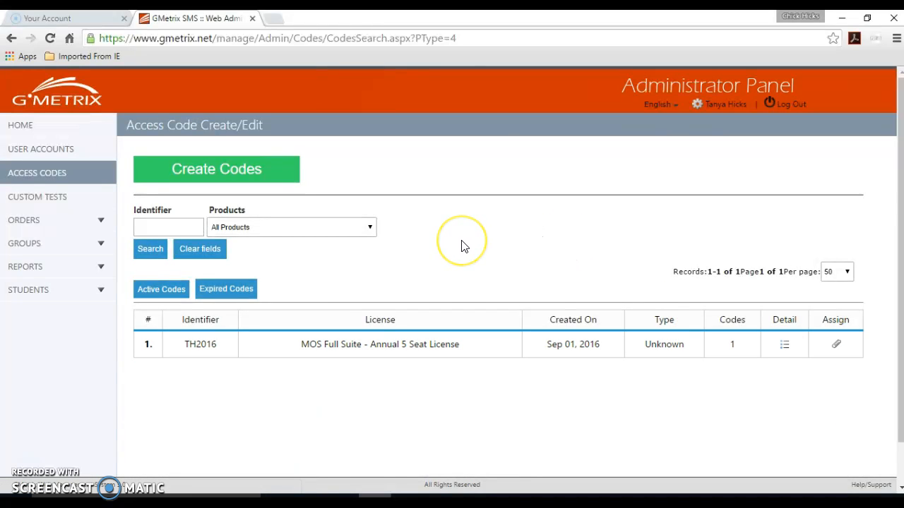
{"action": "mouse_move", "coordinate": [373, 262]}
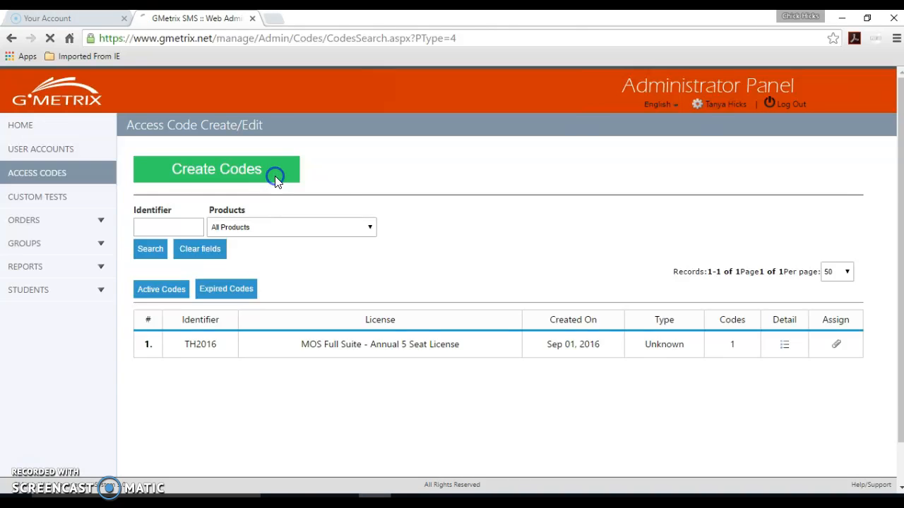
Start the Access Code Wizard showing MOS Full Suite inventory with 5 seats.
{"action": "left_click", "coordinate": [215, 169]}
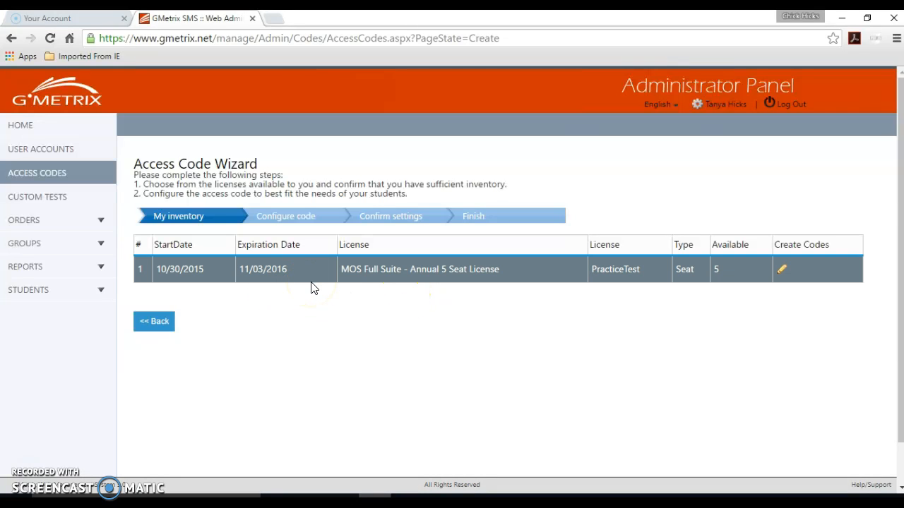
{"action": "mouse_move", "coordinate": [449, 321]}
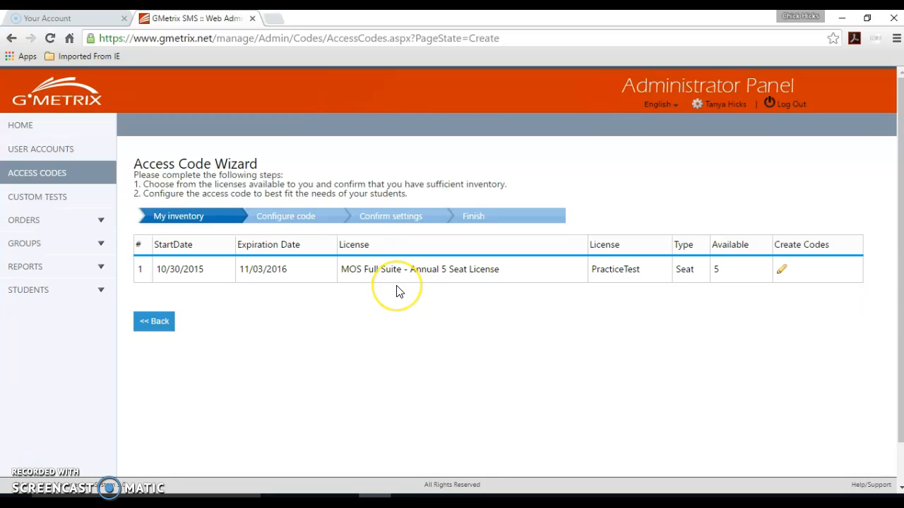
{"action": "mouse_move", "coordinate": [459, 292]}
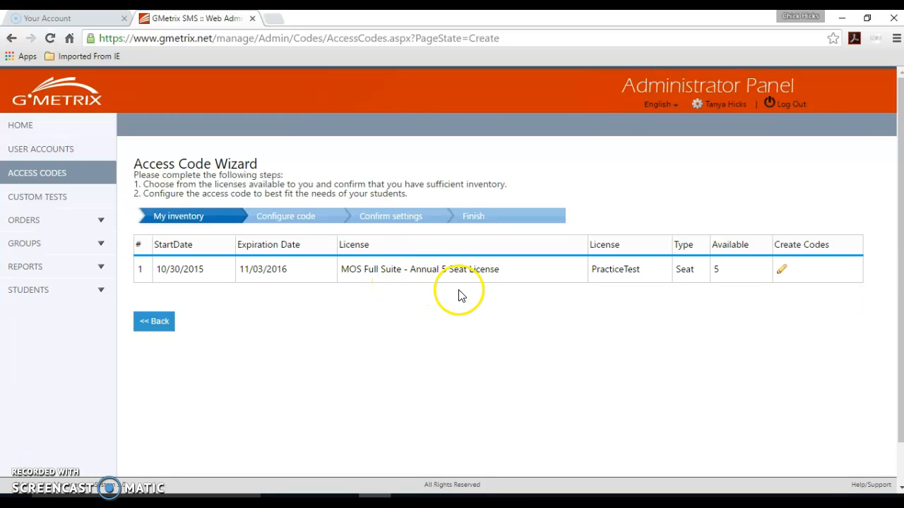
{"action": "mouse_move", "coordinate": [761, 293]}
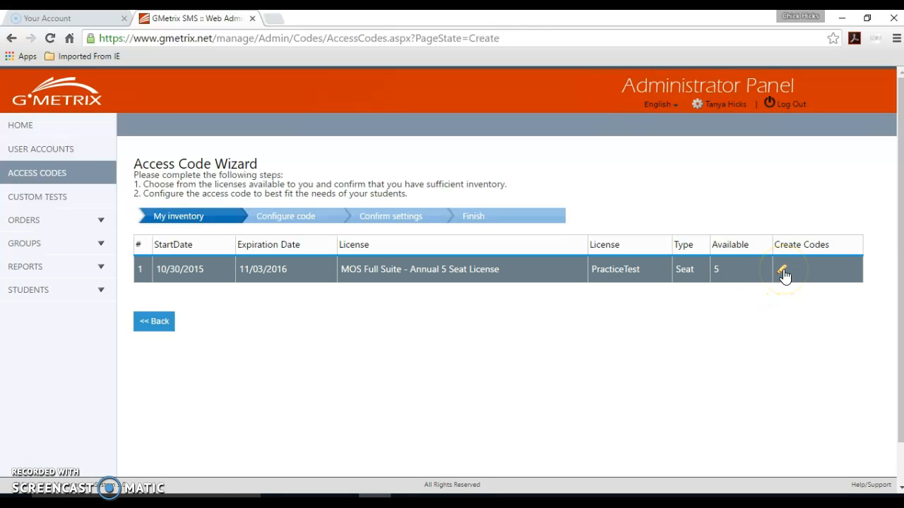
Create codes from the MOS Full Suite license with identifier TH2016a and 5 codes.
{"action": "left_click", "coordinate": [785, 272]}
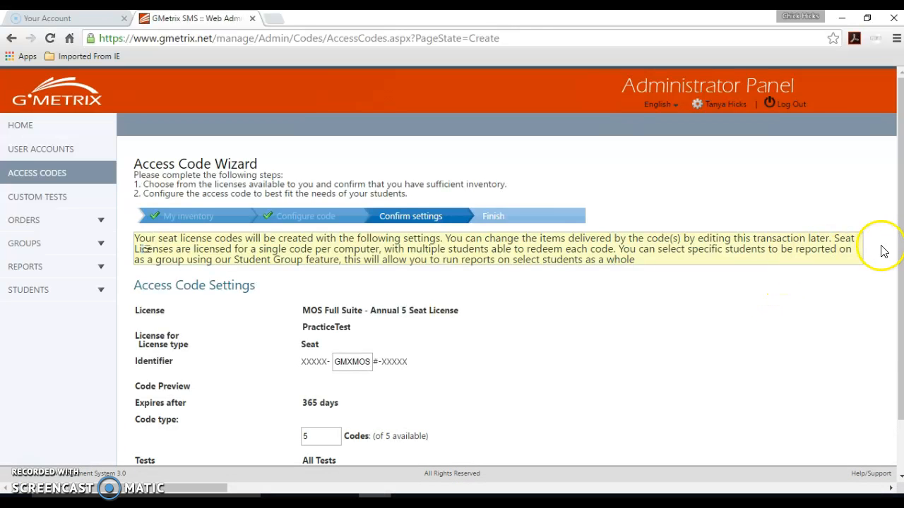
{"action": "scroll", "scroll_direction": "down", "scroll_amount": 3}
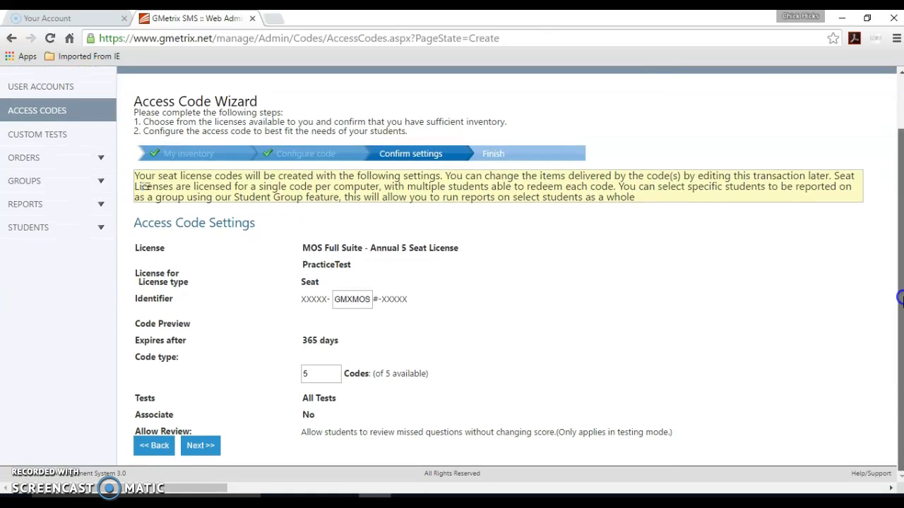
{"action": "left_click", "coordinate": [353, 299]}
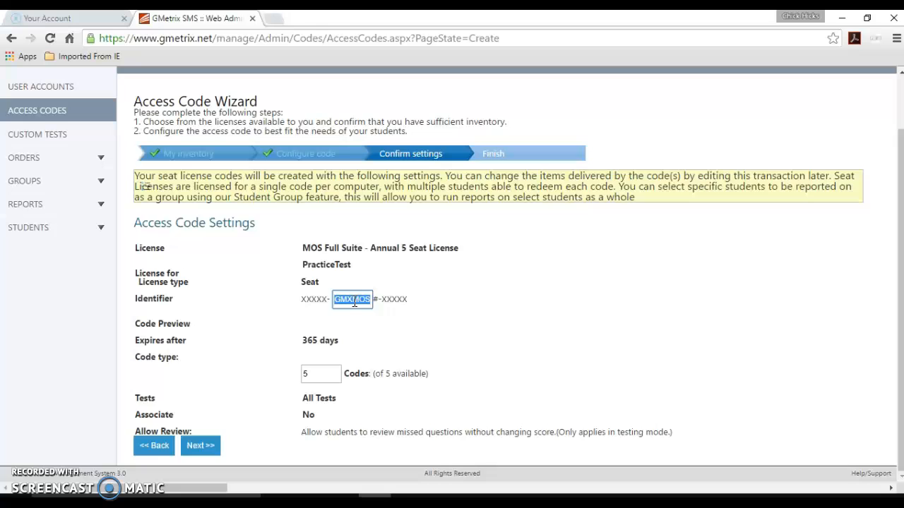
{"action": "type", "text": "TH"}
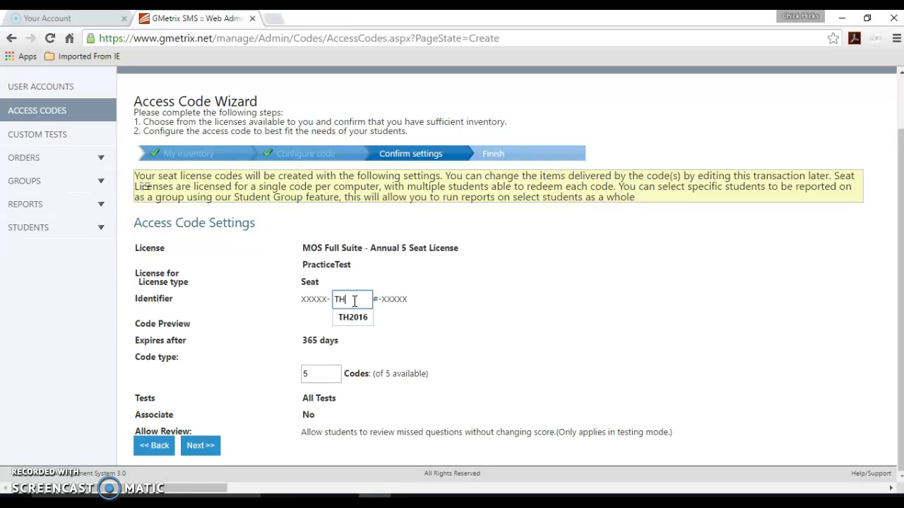
{"action": "type", "text": "2016a"}
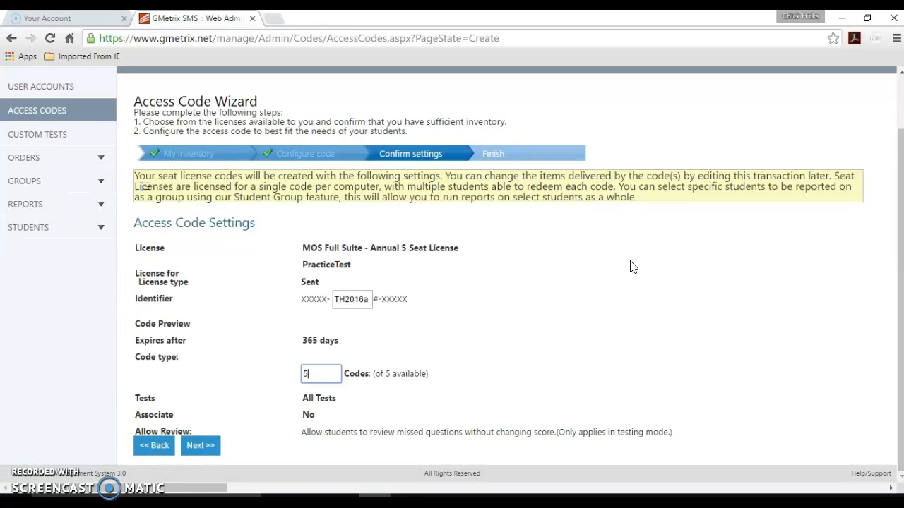
{"action": "mouse_move", "coordinate": [387, 407]}
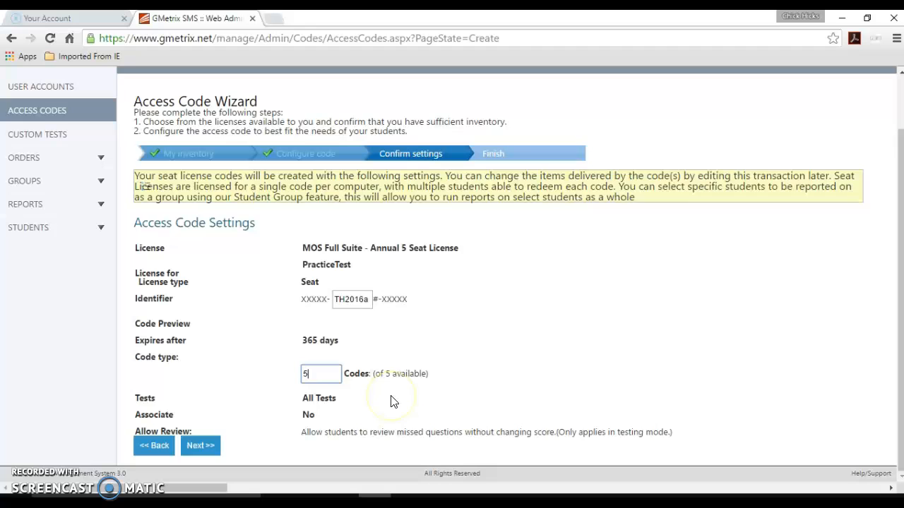
{"action": "mouse_move", "coordinate": [703, 215]}
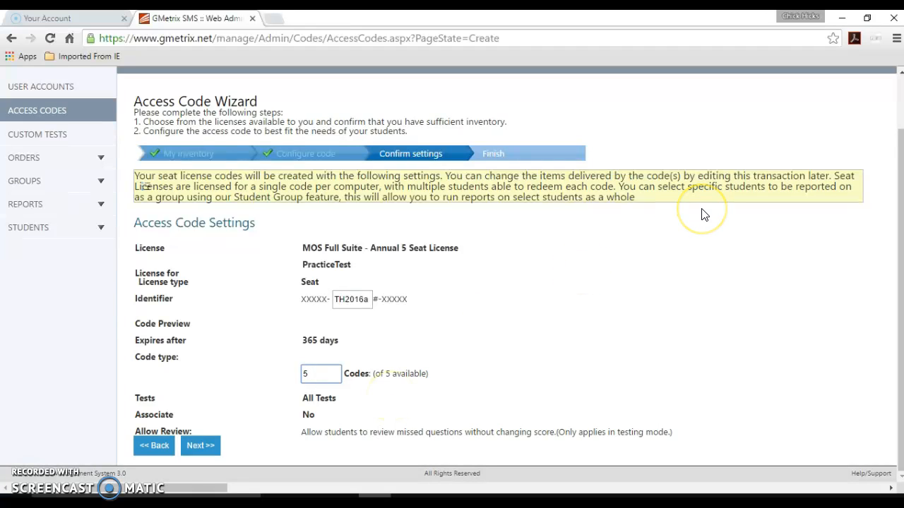
{"action": "mouse_move", "coordinate": [233, 435]}
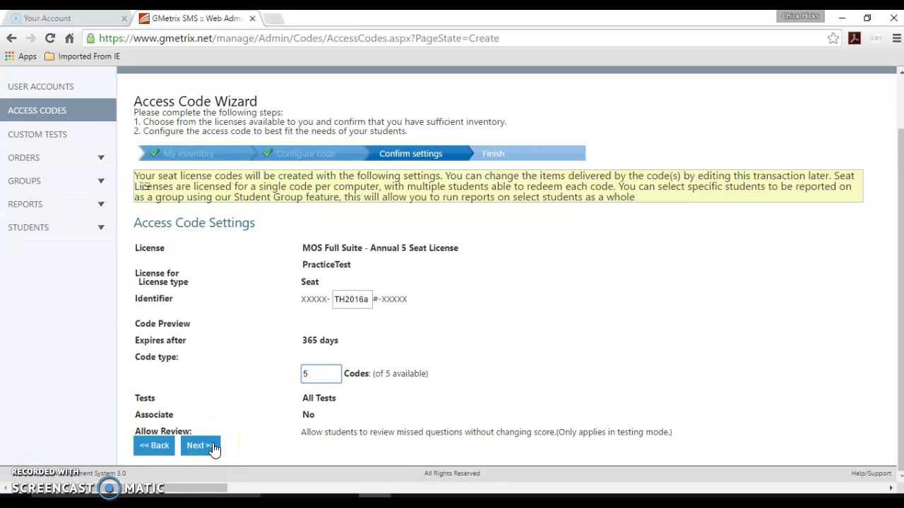
Confirm the settings and review the five generated TH2016a codes expiring Nov 03, 2016.
{"action": "left_click", "coordinate": [201, 446]}
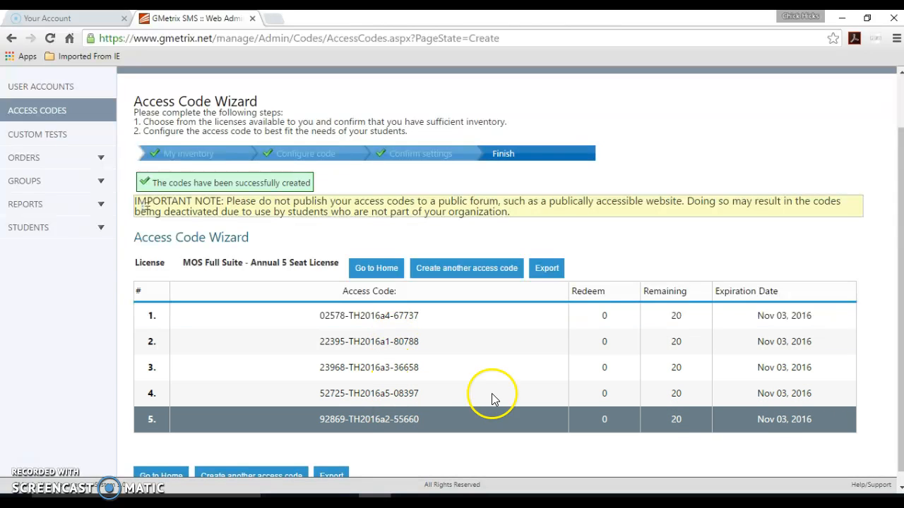
{"action": "scroll", "scroll_direction": "down", "scroll_amount": 3}
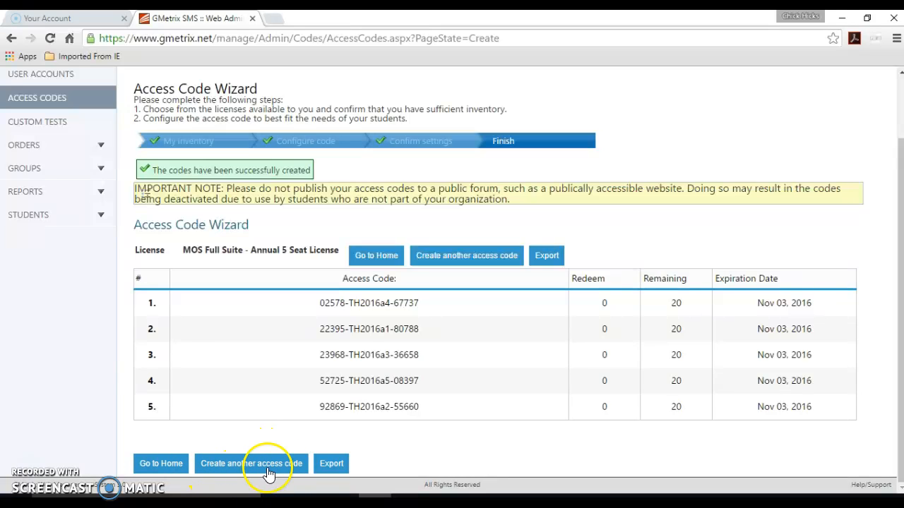
{"action": "mouse_move", "coordinate": [332, 463]}
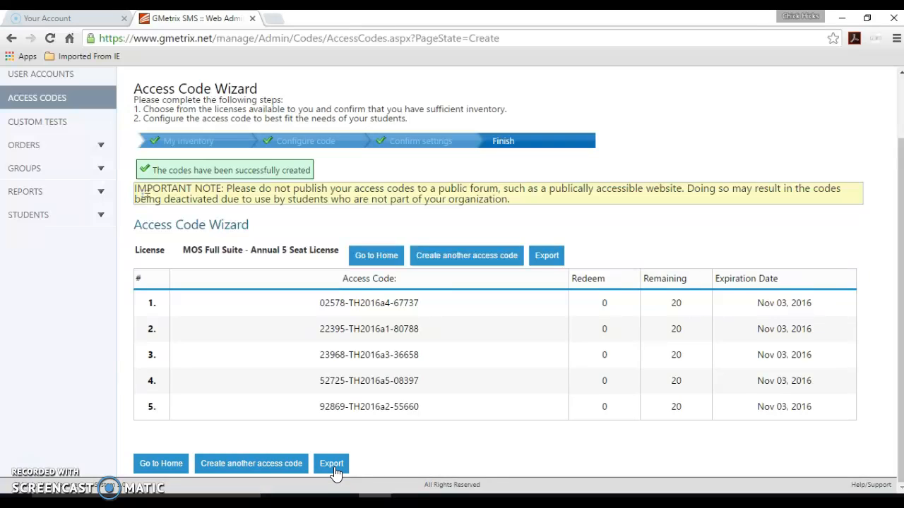
{"action": "mouse_move", "coordinate": [341, 469]}
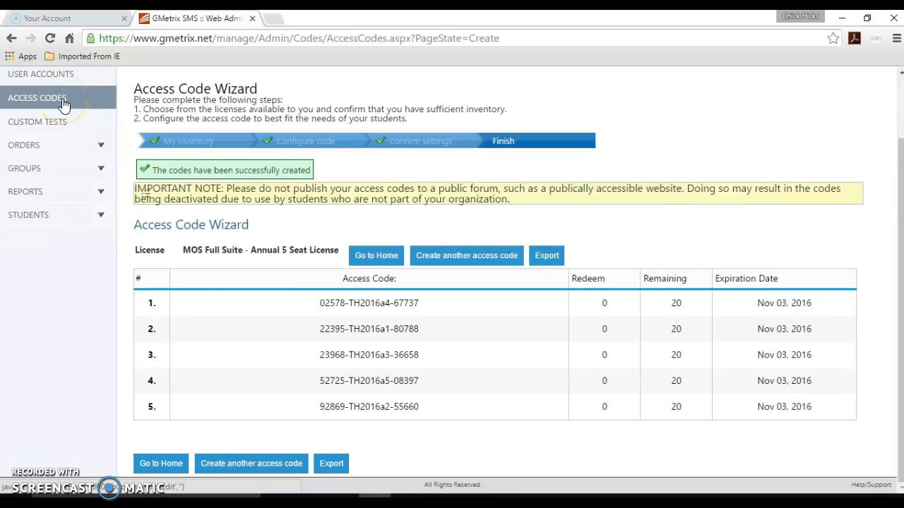
Return to Access Codes and select Region VII - Frankston ISD High School again.
{"action": "left_click", "coordinate": [37, 98]}
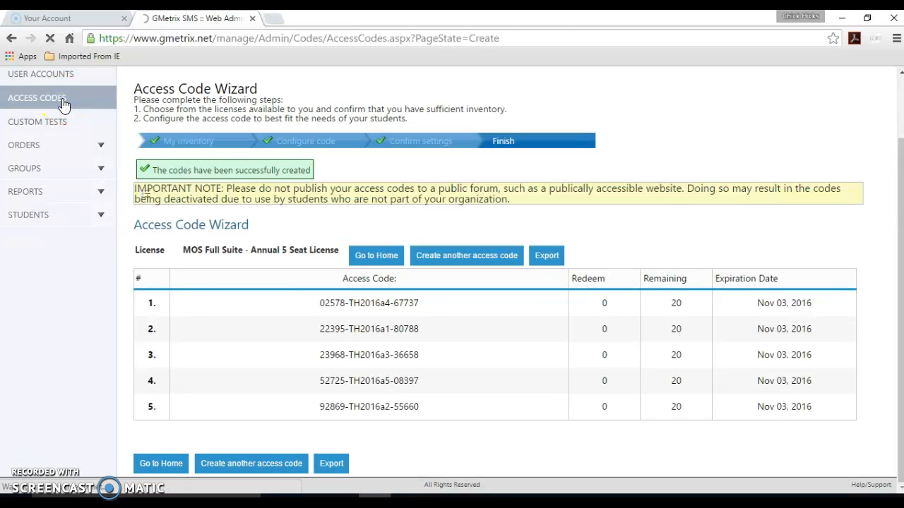
{"action": "left_click", "coordinate": [37, 98]}
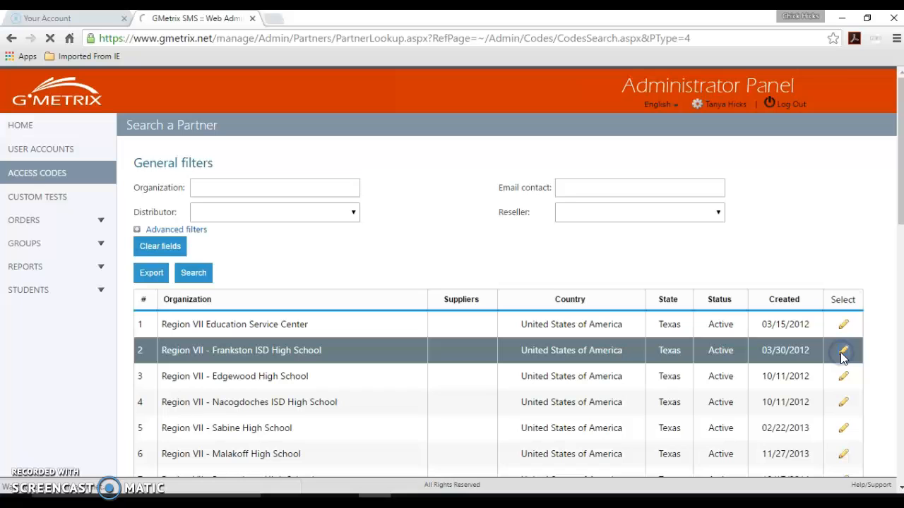
{"action": "left_click", "coordinate": [842, 350]}
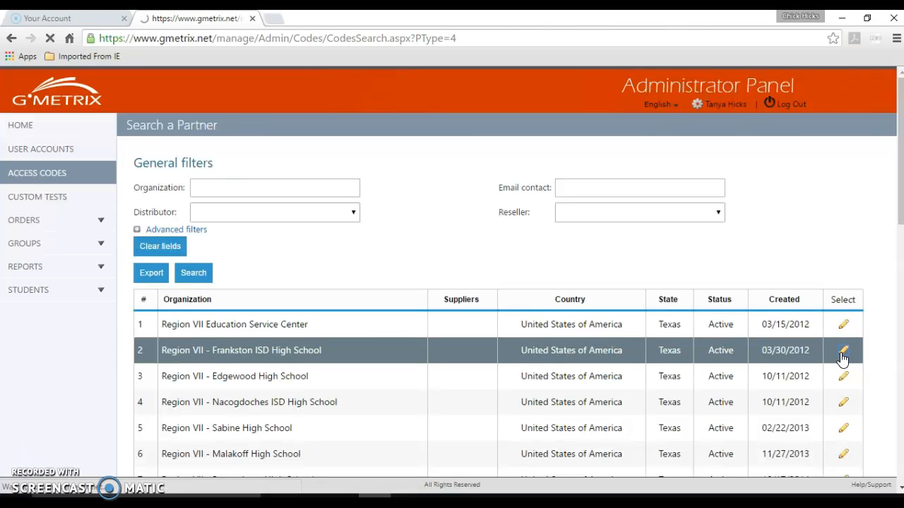
{"action": "left_click", "coordinate": [843, 350]}
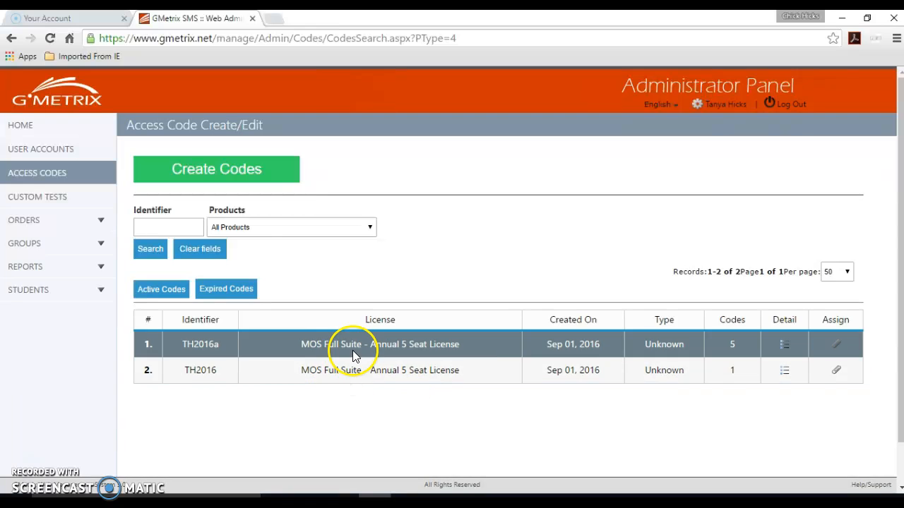
{"action": "mouse_move", "coordinate": [226, 356]}
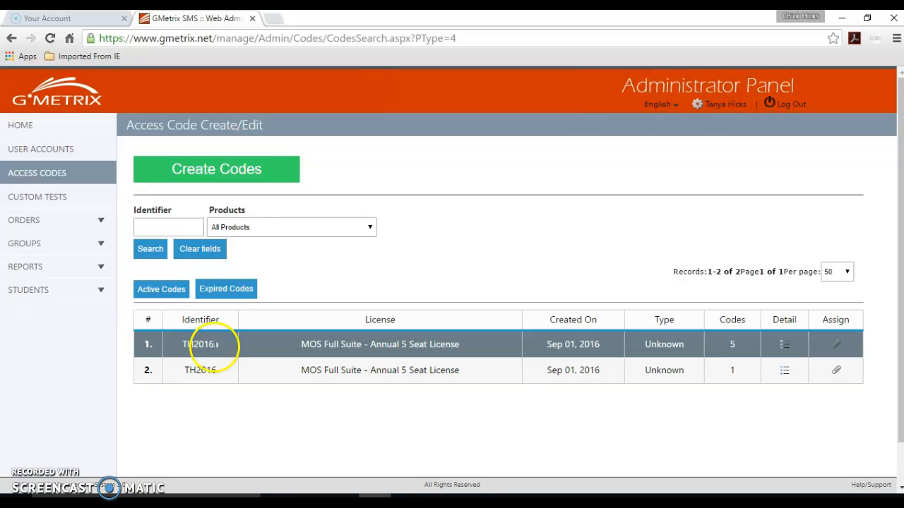
Locate the new TH2016a group with 5 codes beside TH2016 in the code list.
{"action": "left_click", "coordinate": [168, 225]}
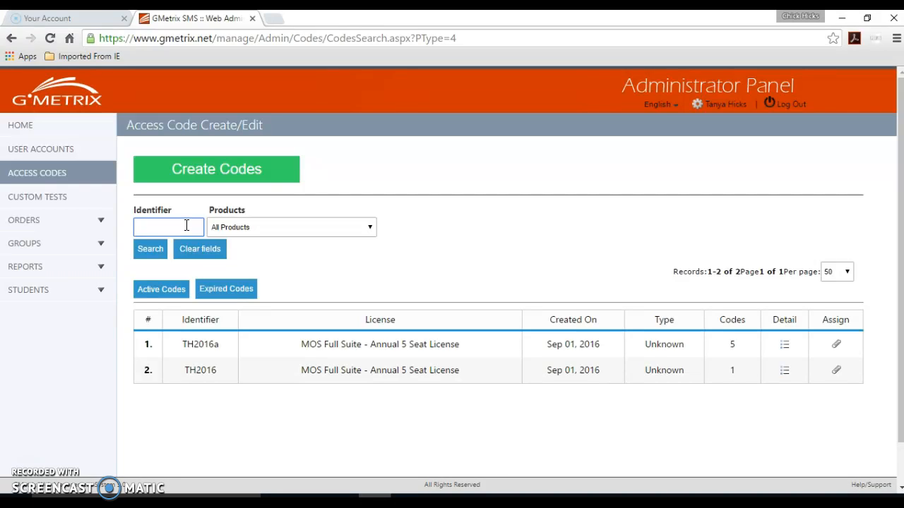
{"action": "left_click", "coordinate": [168, 226]}
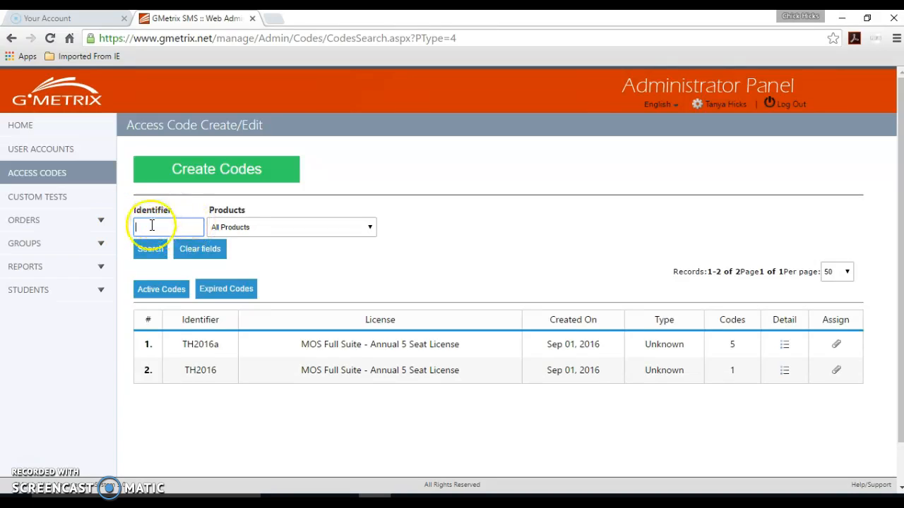
{"action": "left_click", "coordinate": [378, 345]}
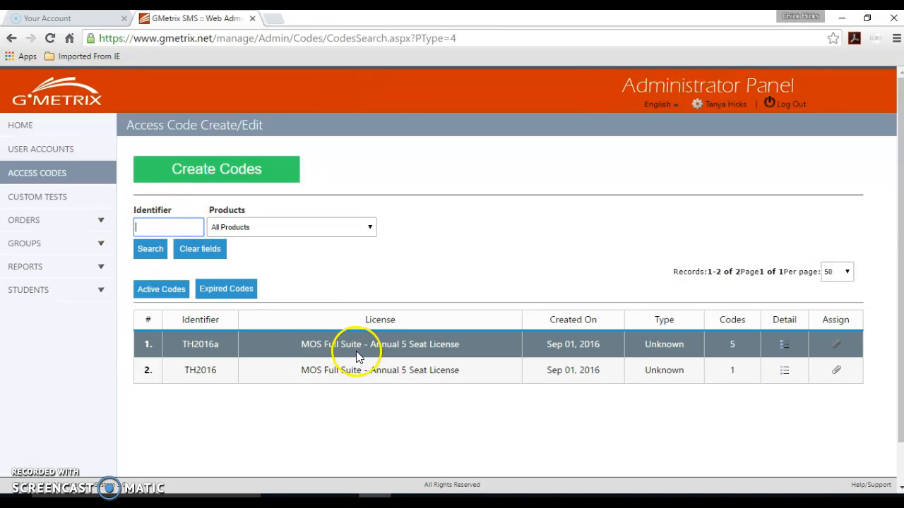
{"action": "mouse_move", "coordinate": [472, 339]}
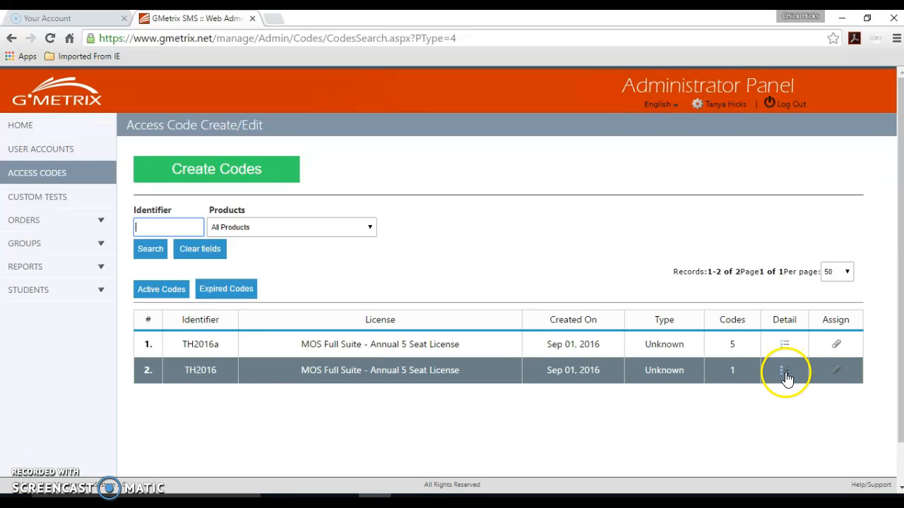
View the TH2016 group's transaction details and start Edit Transaction.
{"action": "left_click", "coordinate": [784, 370]}
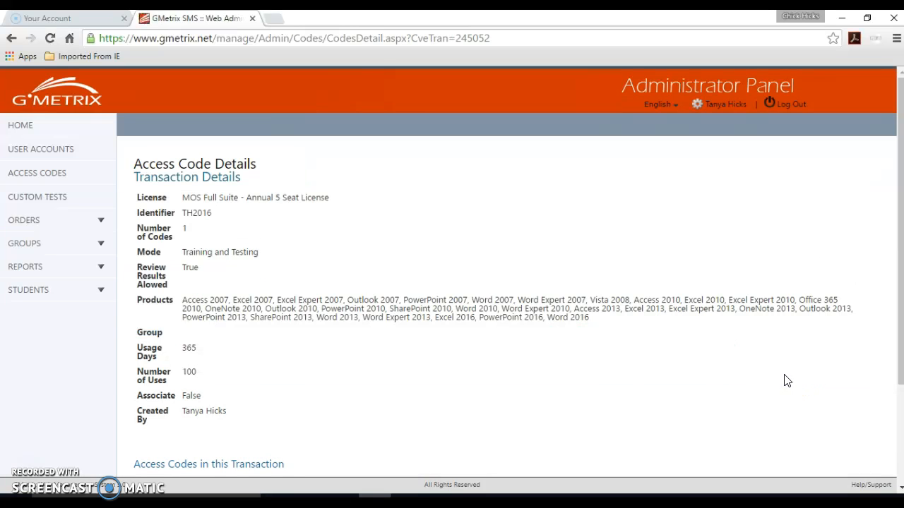
{"action": "mouse_move", "coordinate": [882, 200]}
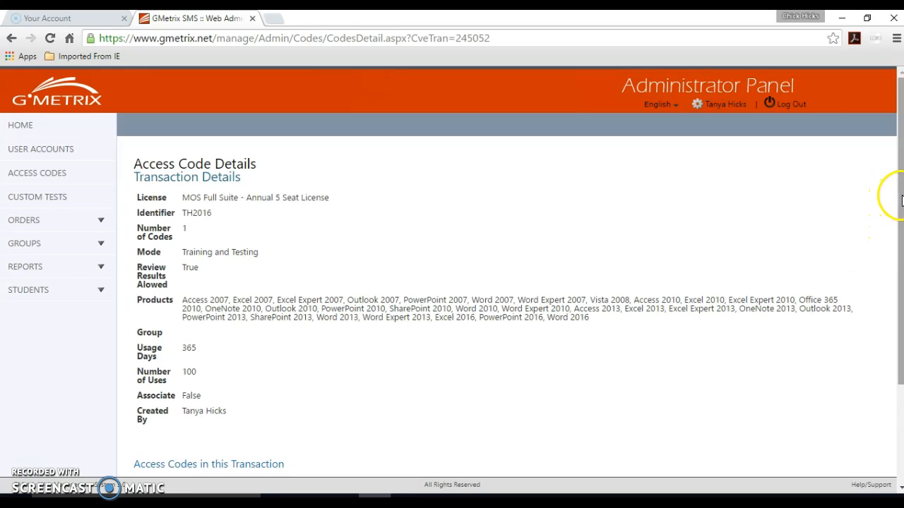
{"action": "scroll", "scroll_direction": "down", "scroll_amount": 3}
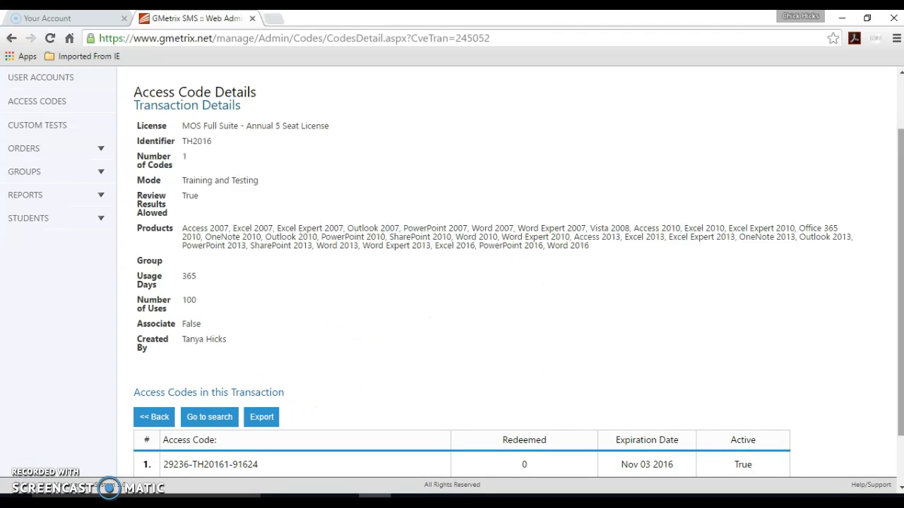
{"action": "scroll", "scroll_direction": "down", "scroll_amount": 3}
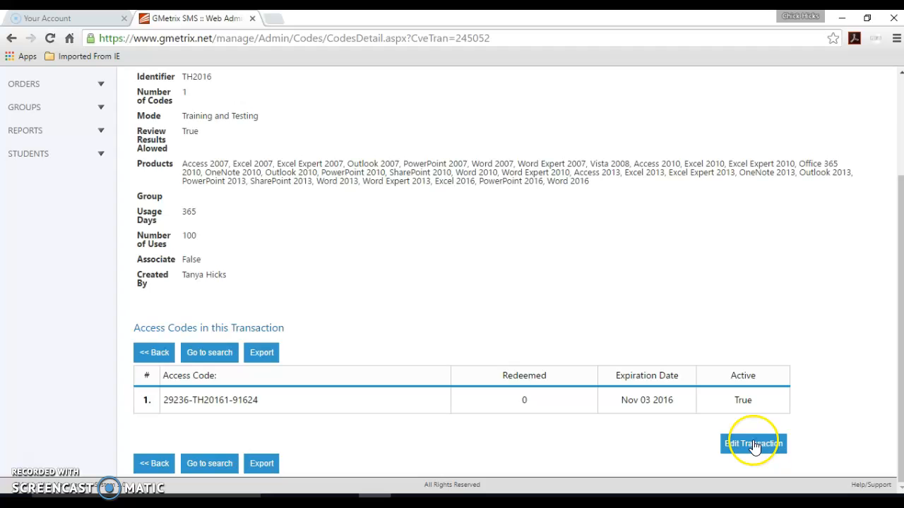
{"action": "left_click", "coordinate": [753, 444]}
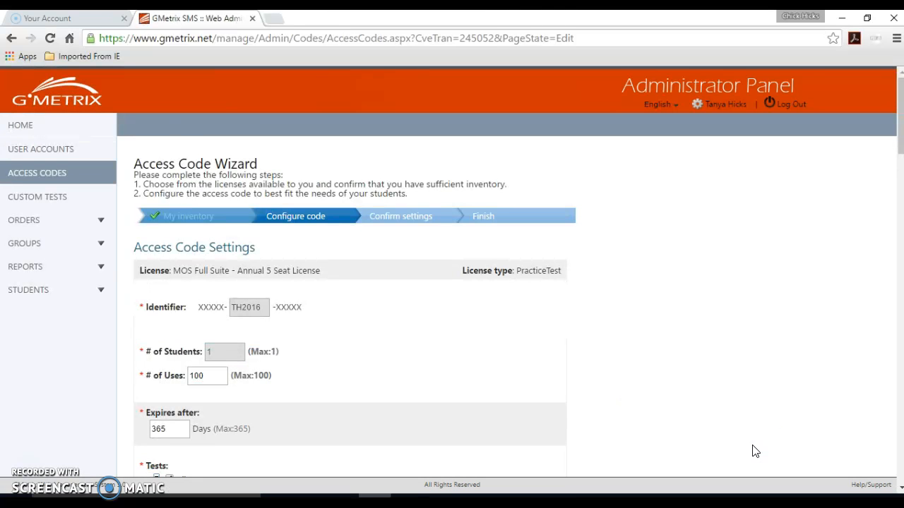
{"action": "mouse_move", "coordinate": [898, 189]}
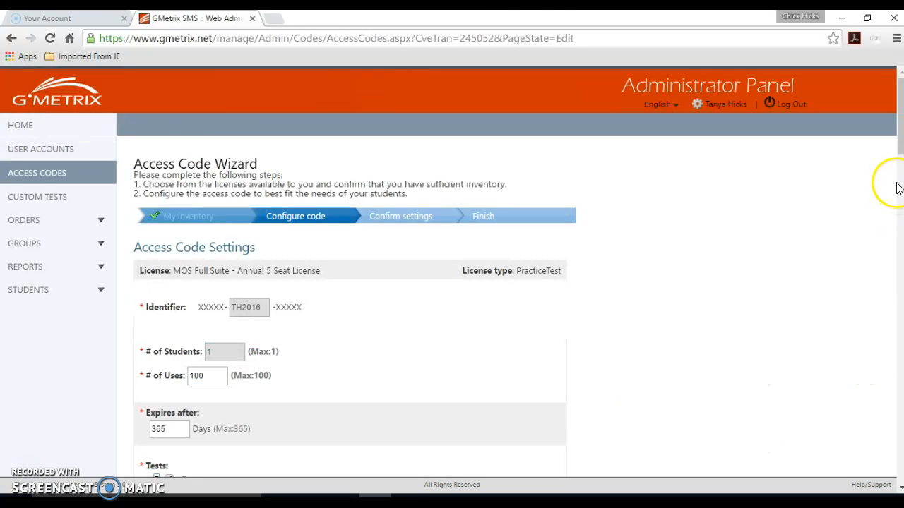
{"action": "scroll", "scroll_direction": "down", "scroll_amount": 3}
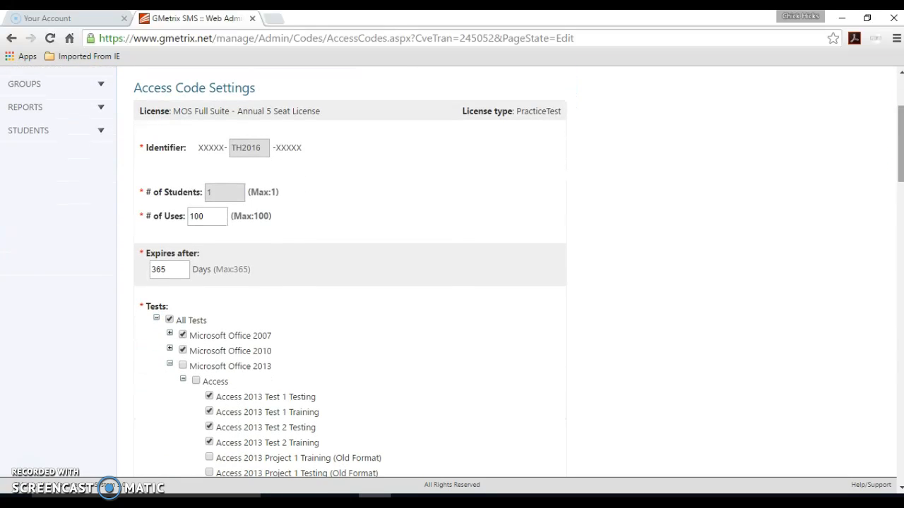
{"action": "mouse_move", "coordinate": [219, 208]}
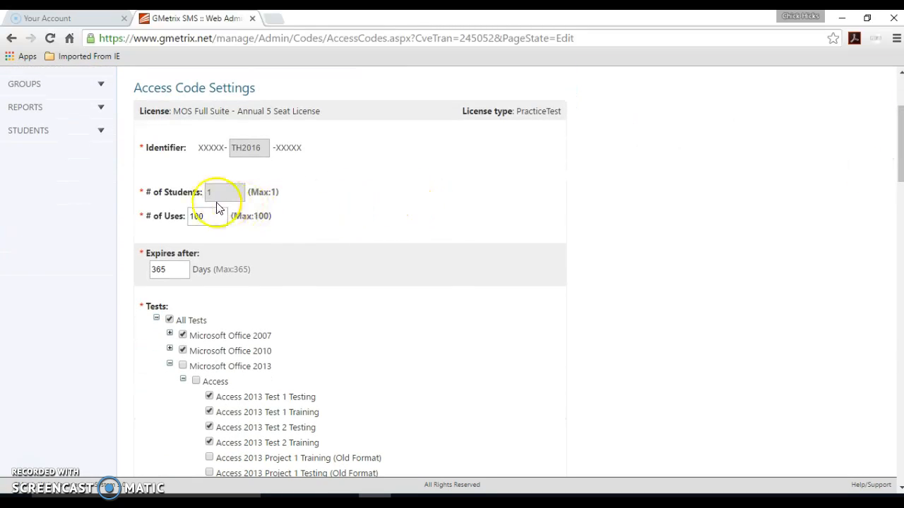
{"action": "left_click", "coordinate": [223, 192]}
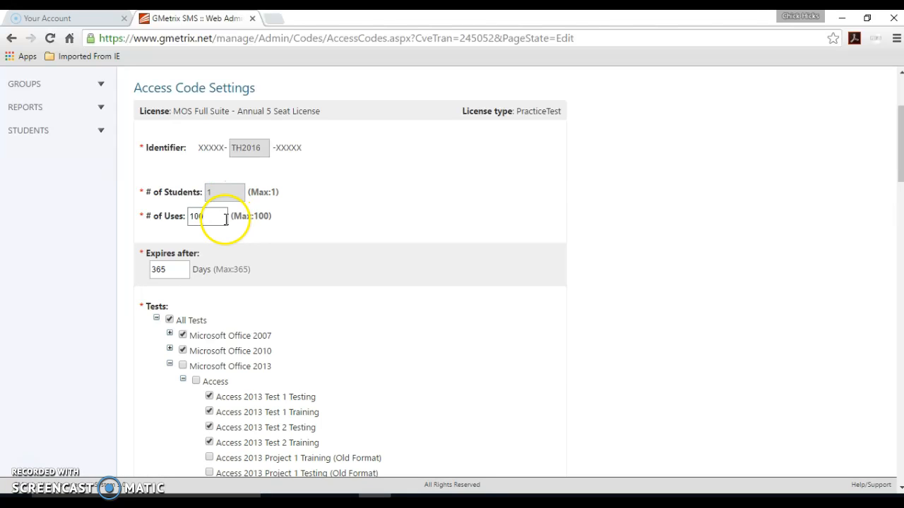
{"action": "left_click", "coordinate": [206, 215]}
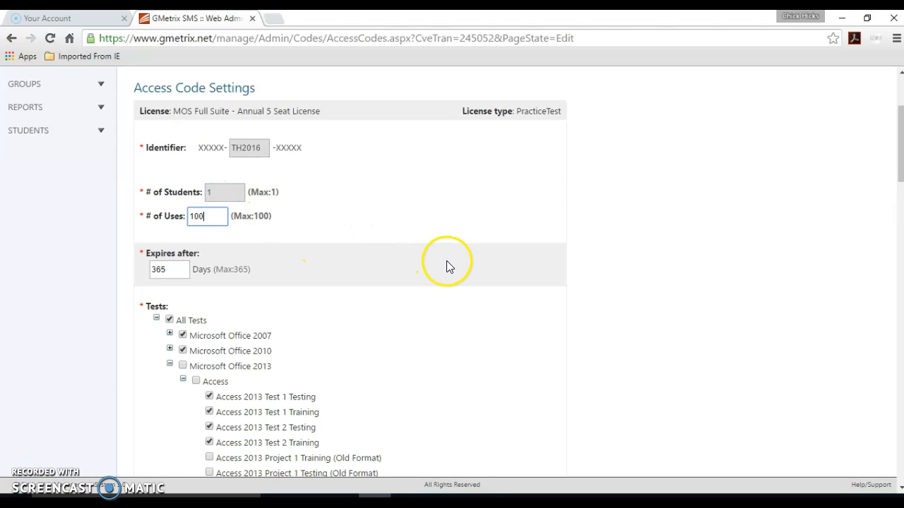
{"action": "mouse_move", "coordinate": [898, 154]}
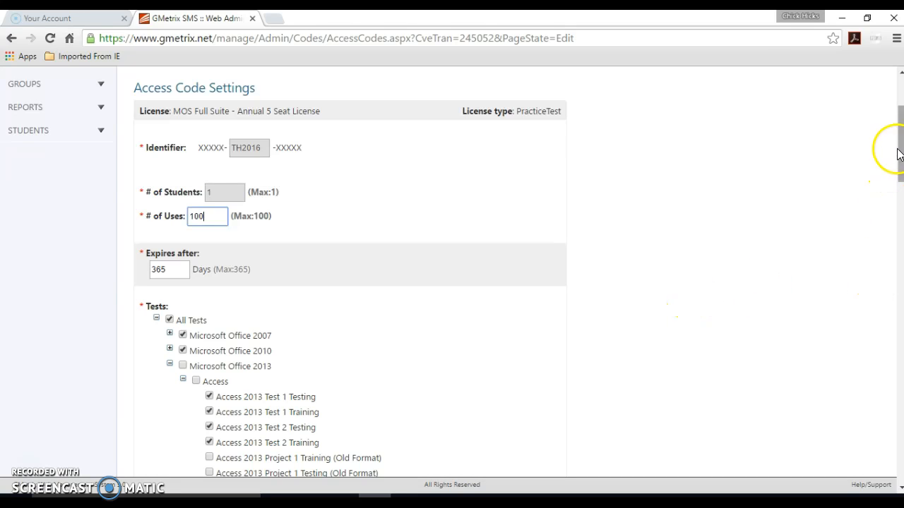
{"action": "scroll", "scroll_direction": "down", "scroll_amount": 3}
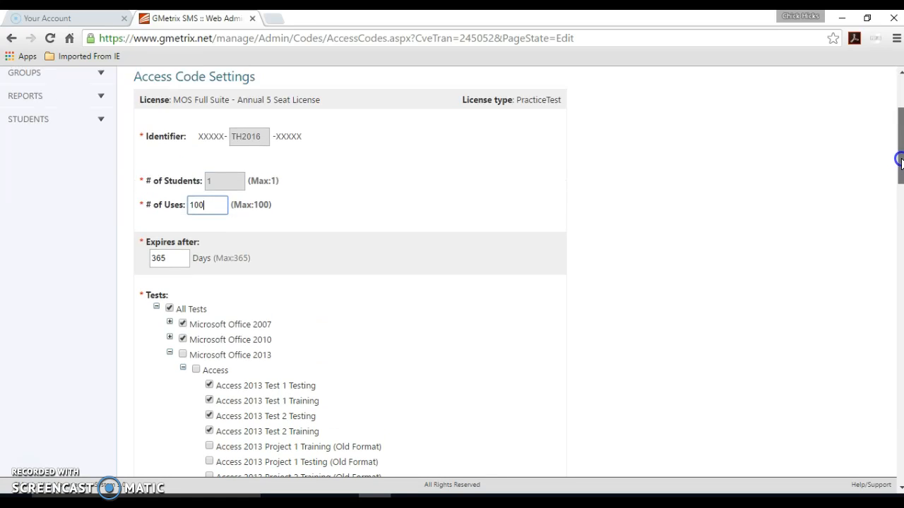
{"action": "scroll", "scroll_direction": "down", "scroll_amount": 3}
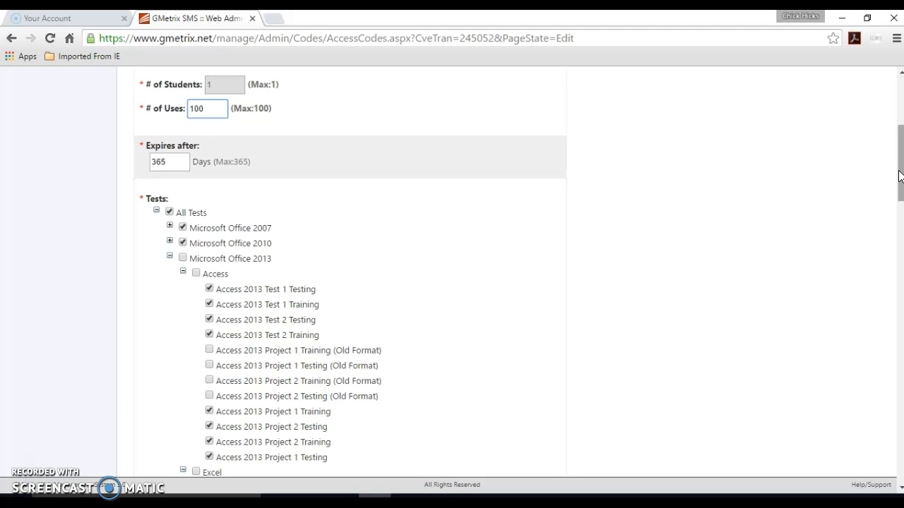
{"action": "scroll", "scroll_direction": "down", "scroll_amount": 3}
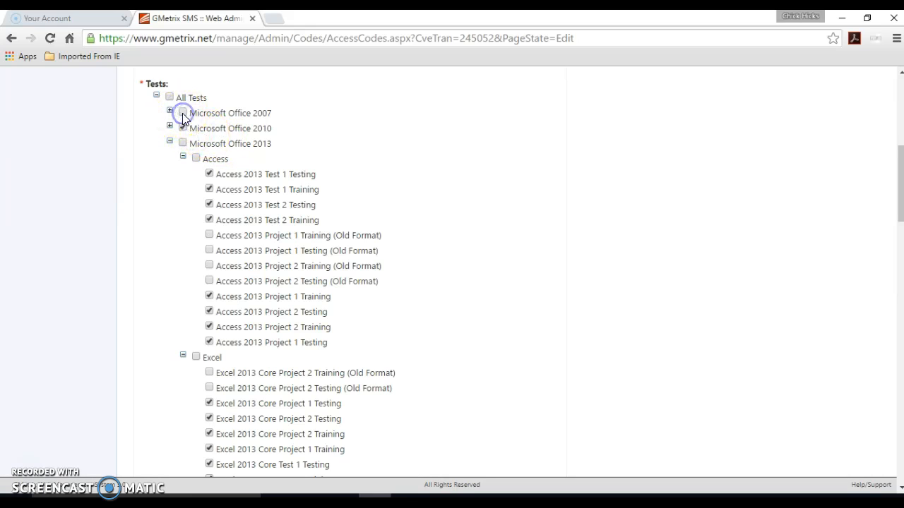
{"action": "left_click", "coordinate": [182, 113]}
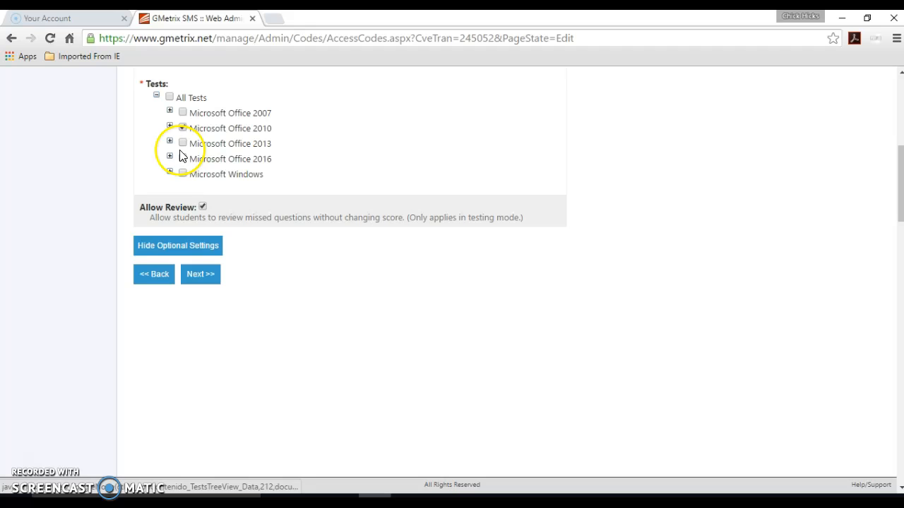
Uncheck Office 2016 and all Office 2010 tests except the six Excel 2010 Core tests.
{"action": "left_click", "coordinate": [182, 127]}
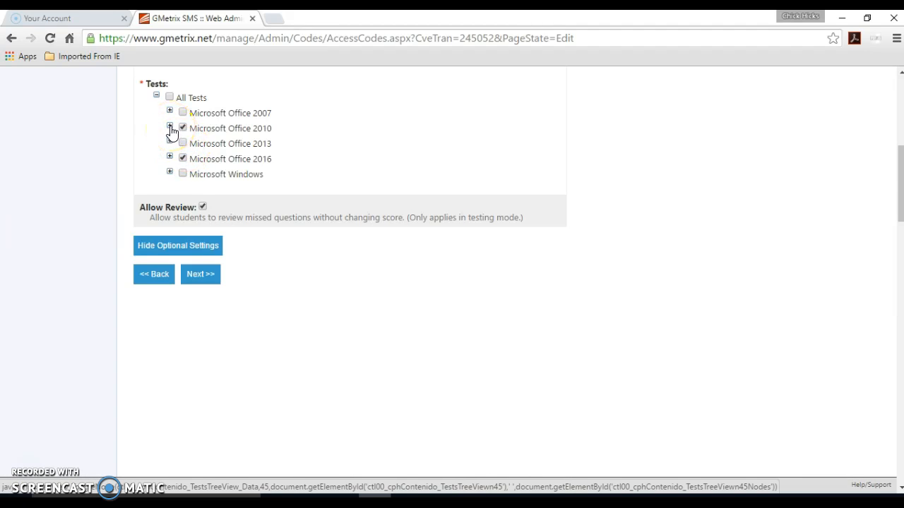
{"action": "left_click", "coordinate": [182, 157]}
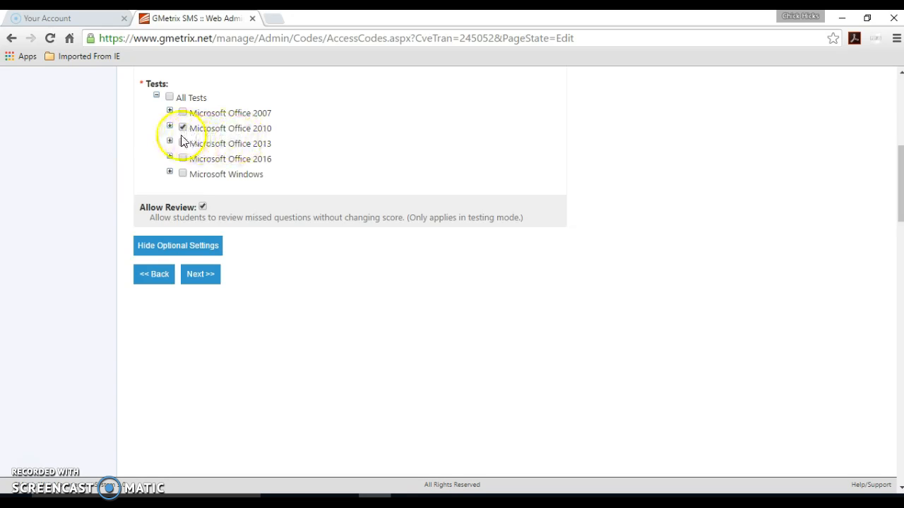
{"action": "left_click", "coordinate": [169, 133]}
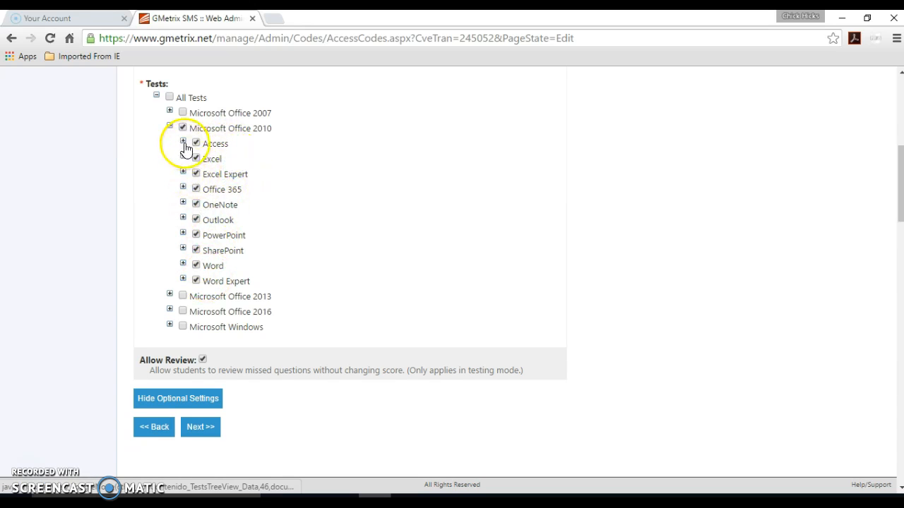
{"action": "left_click", "coordinate": [196, 145]}
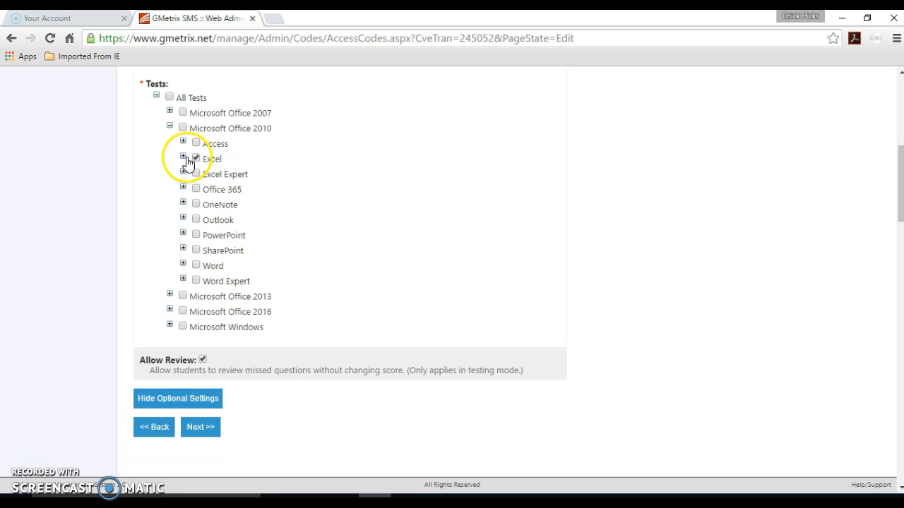
{"action": "left_click", "coordinate": [184, 159]}
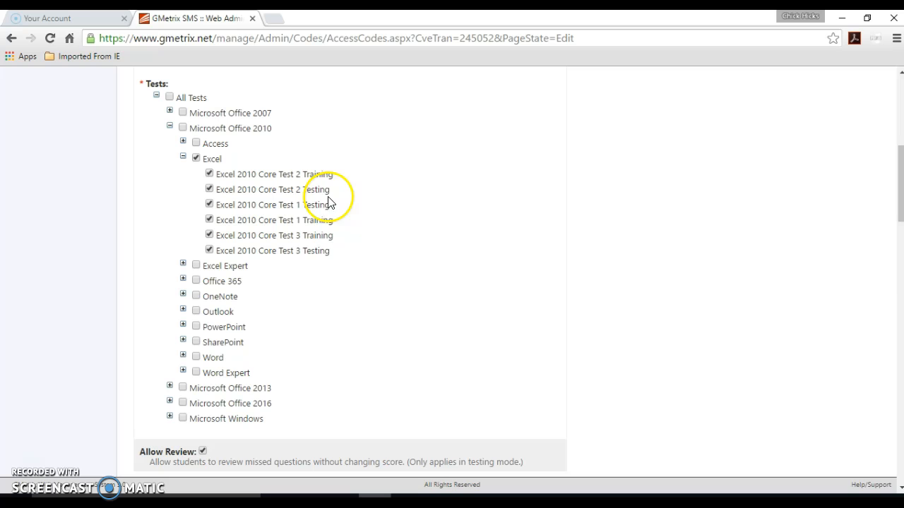
{"action": "mouse_move", "coordinate": [328, 169]}
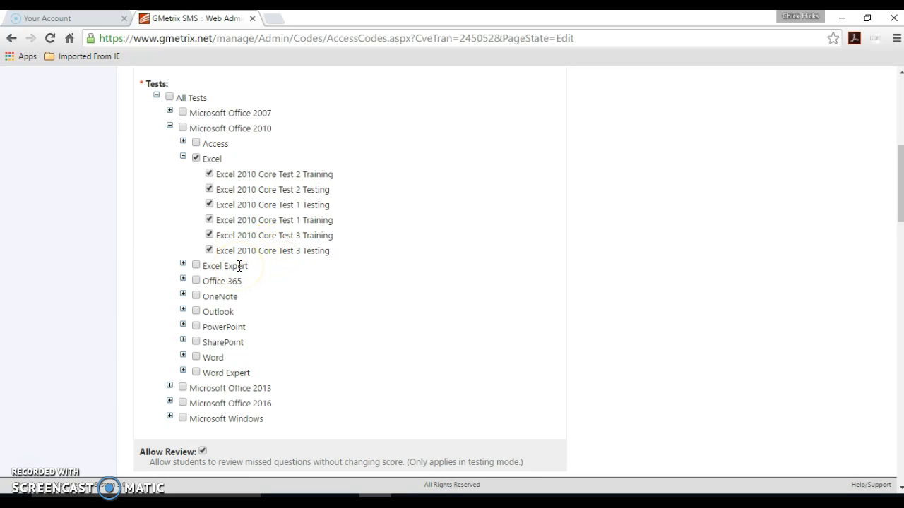
{"action": "scroll", "scroll_direction": "down", "scroll_amount": 3}
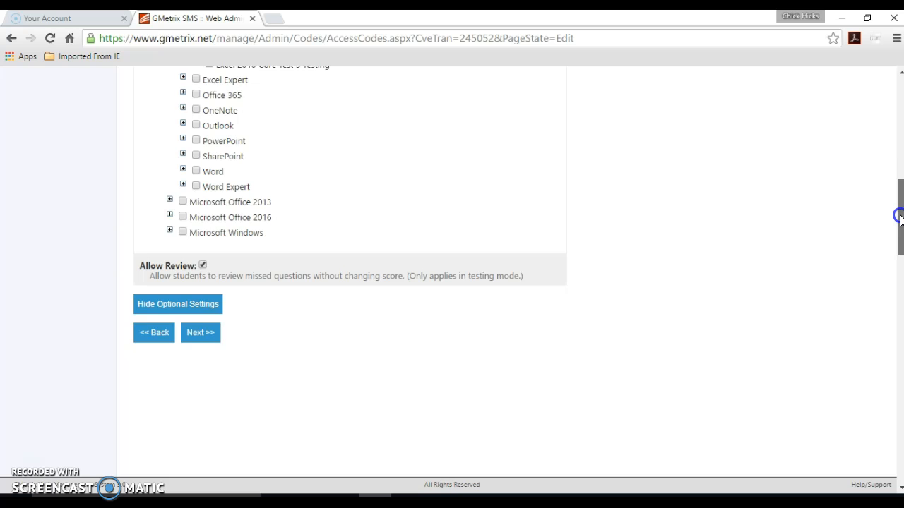
Keep Allow Review checked and continue to Confirm settings.
{"action": "scroll", "scroll_direction": "down", "scroll_amount": 3}
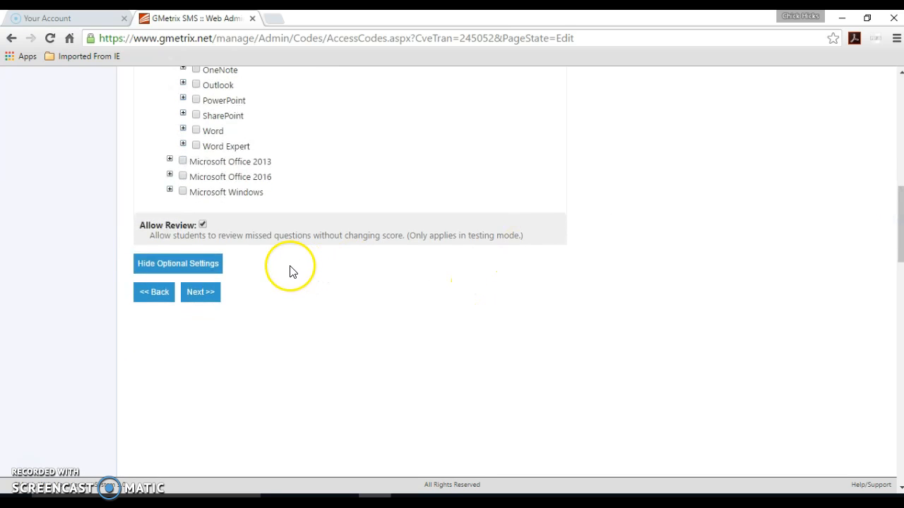
{"action": "mouse_move", "coordinate": [290, 267]}
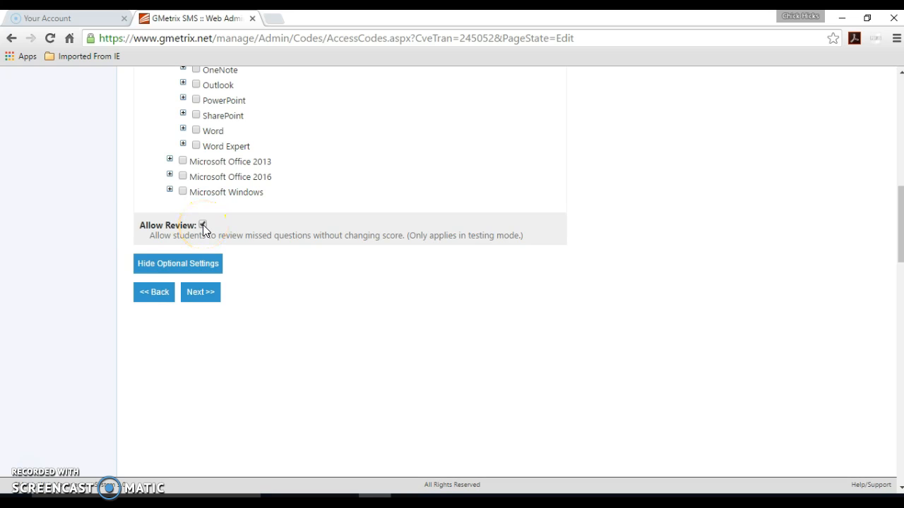
{"action": "left_click", "coordinate": [203, 224]}
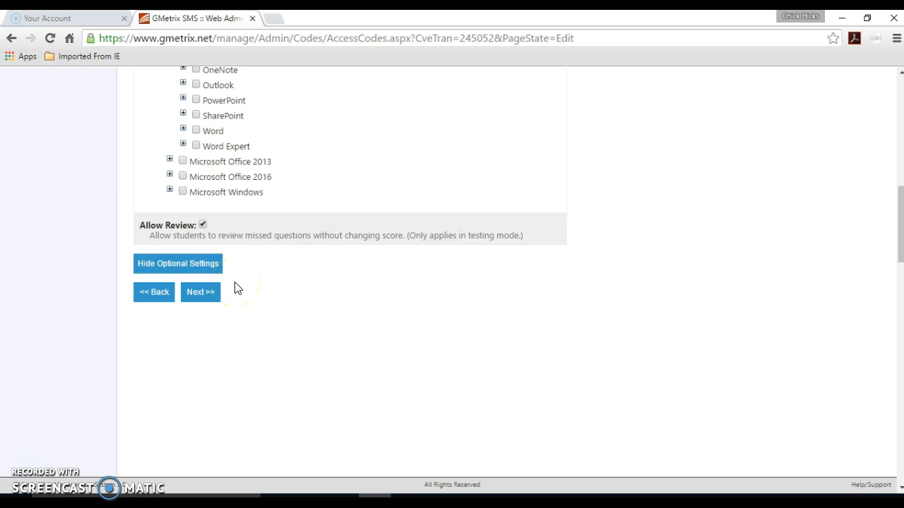
{"action": "left_click", "coordinate": [200, 291]}
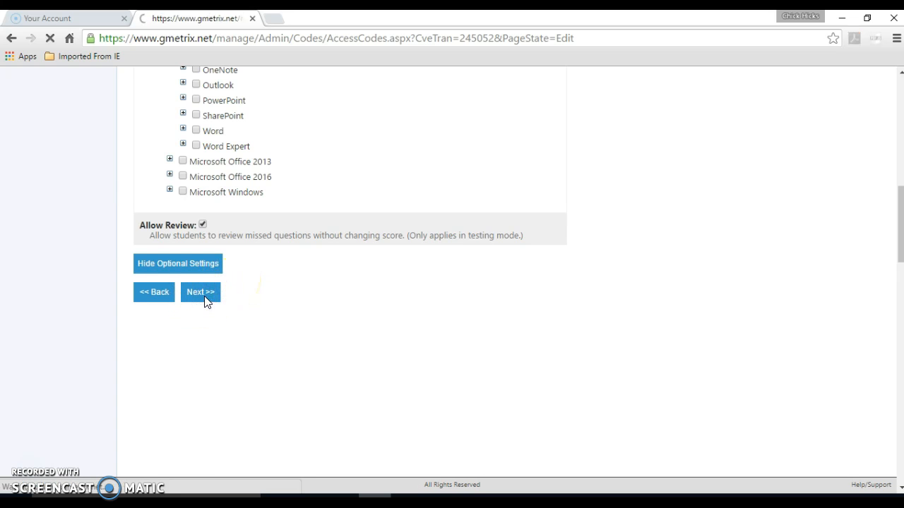
Review the confirm page's test list showing many 2013 tests and go back to test selection.
{"action": "left_click", "coordinate": [201, 291]}
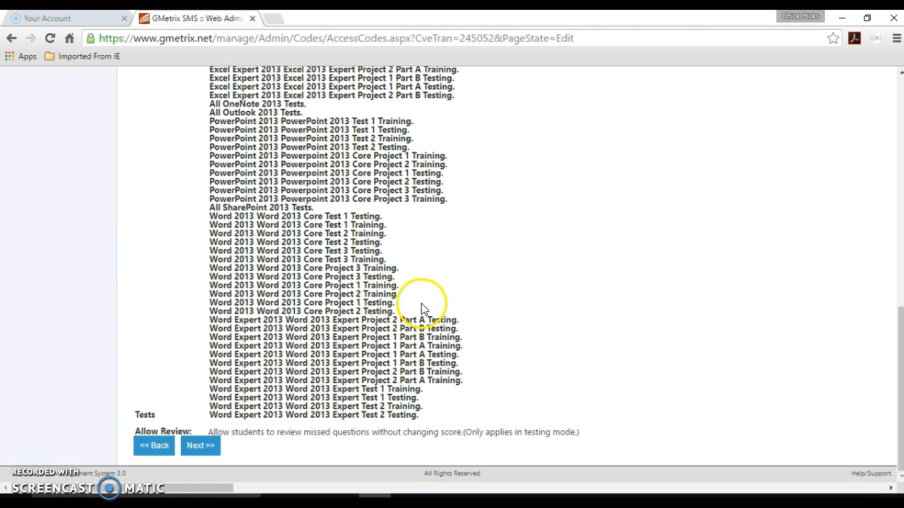
{"action": "mouse_move", "coordinate": [896, 328]}
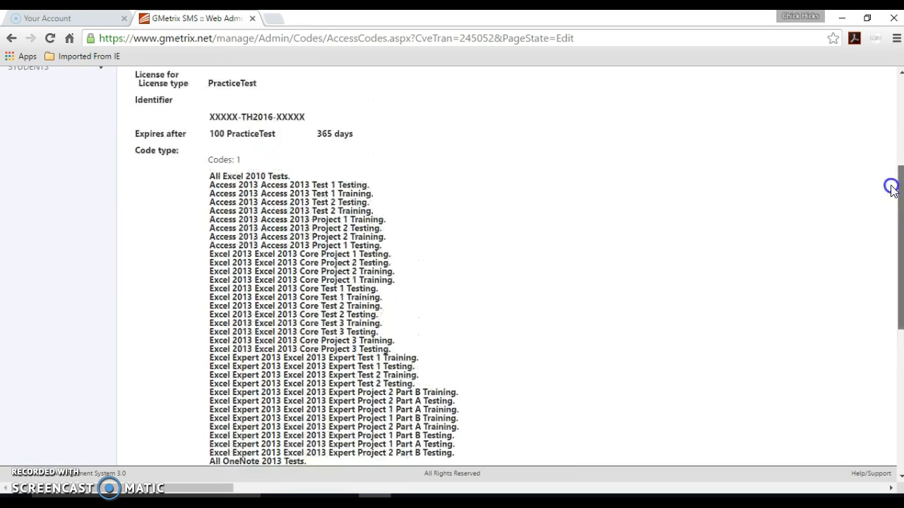
{"action": "scroll", "scroll_direction": "down", "scroll_amount": 3}
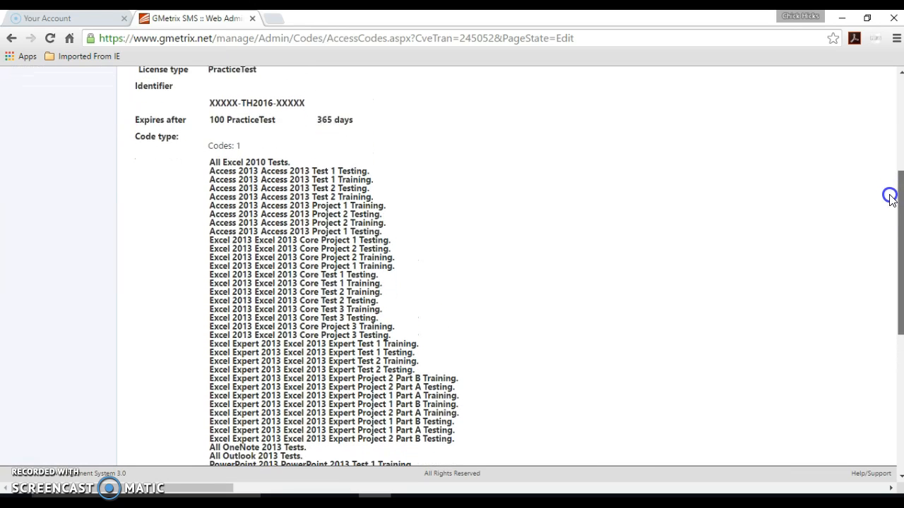
{"action": "scroll", "scroll_direction": "down", "scroll_amount": 3}
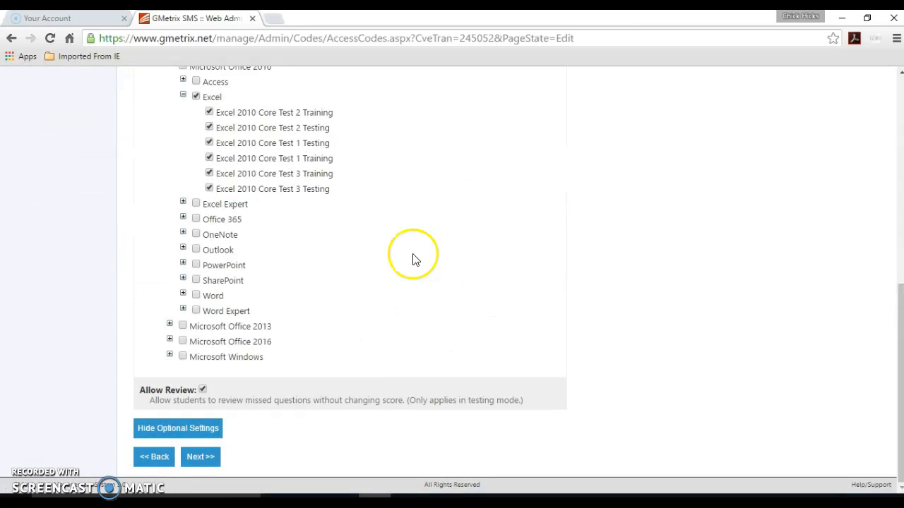
{"action": "mouse_move", "coordinate": [622, 327]}
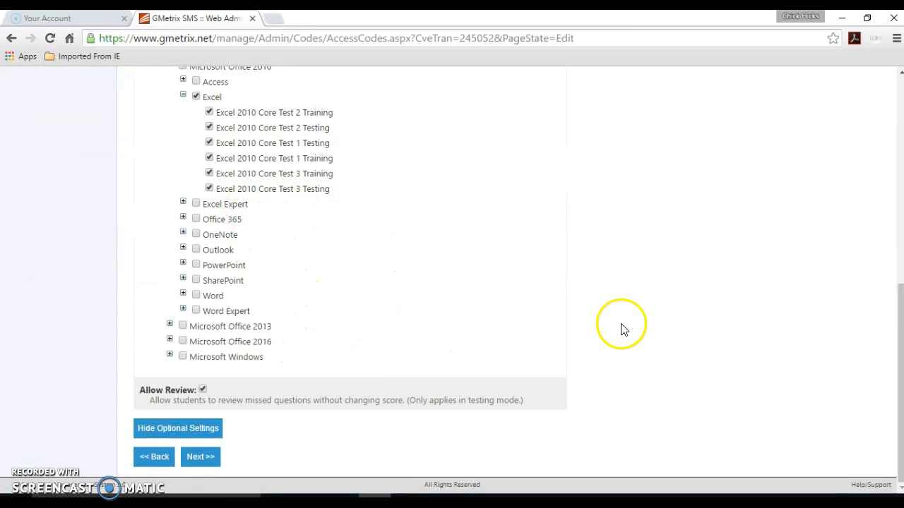
{"action": "mouse_move", "coordinate": [170, 328]}
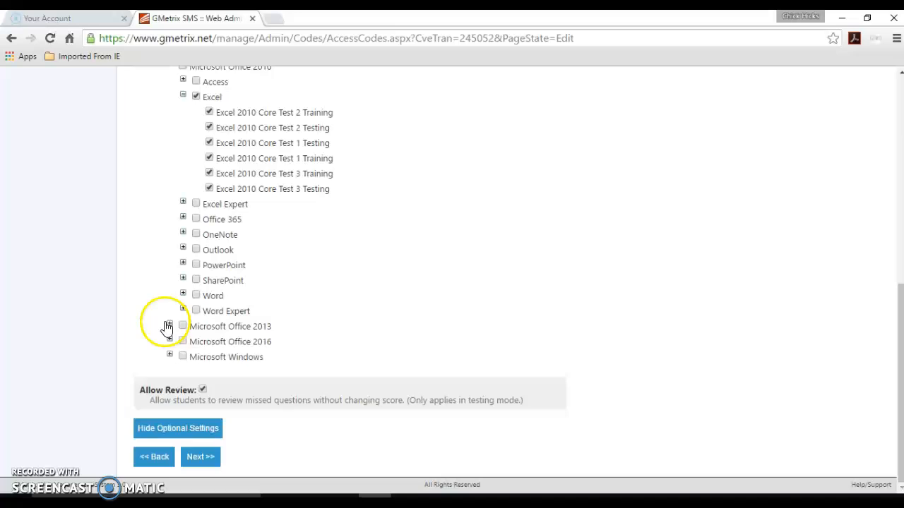
Expand Microsoft Office 2013, check then uncheck all its tests, and continue to the confirm page.
{"action": "left_click", "coordinate": [183, 326]}
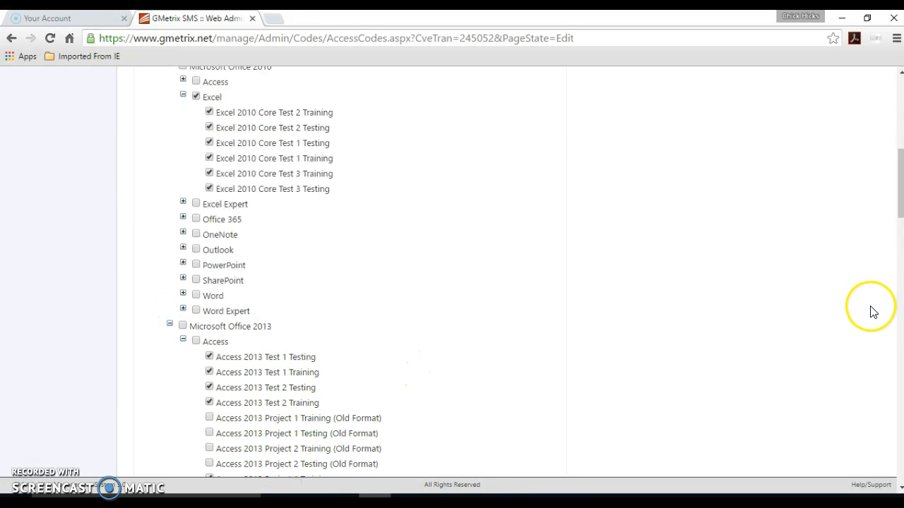
{"action": "scroll", "scroll_direction": "down", "scroll_amount": 3}
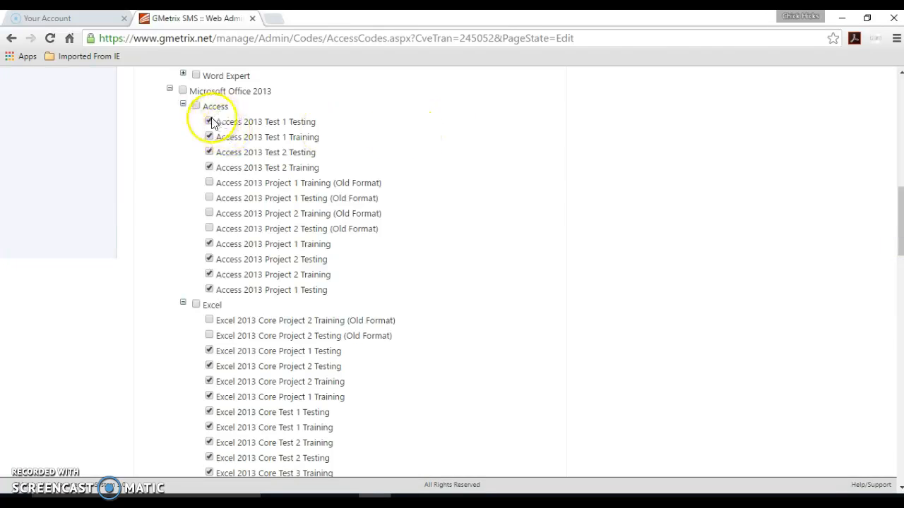
{"action": "left_click", "coordinate": [183, 90]}
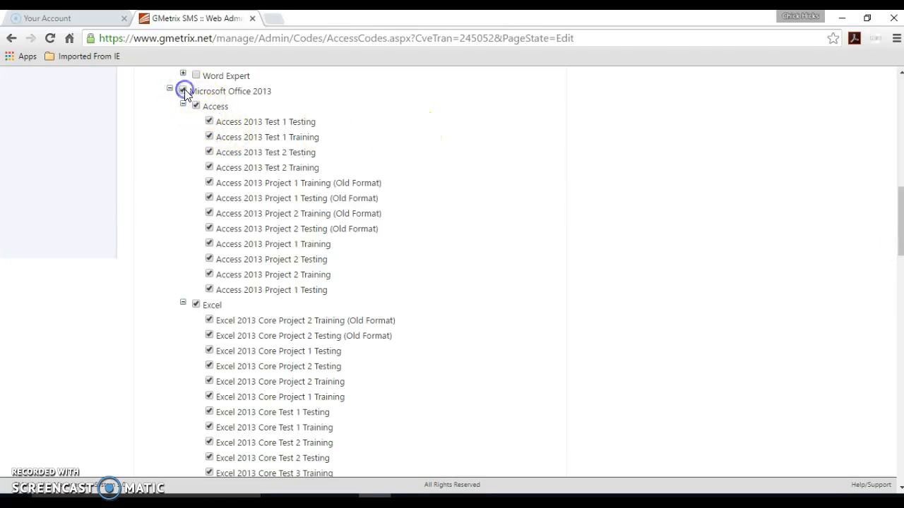
{"action": "left_click", "coordinate": [197, 90]}
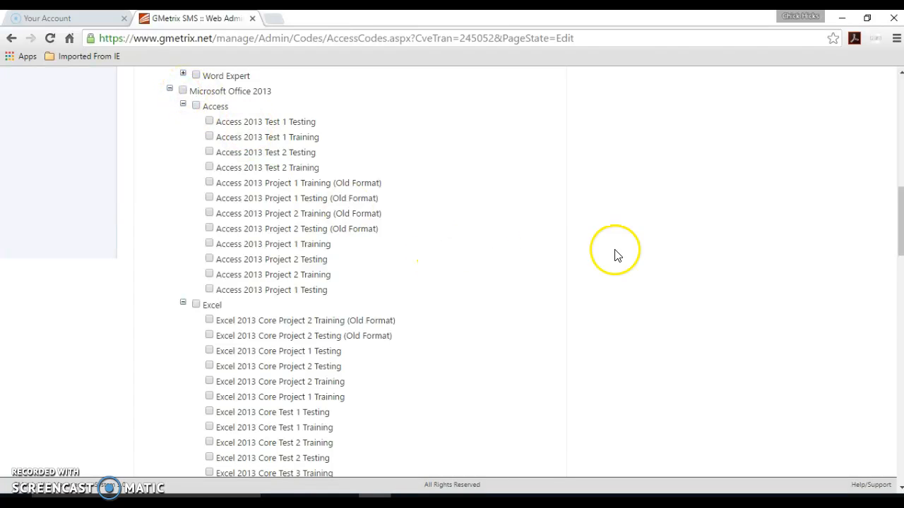
{"action": "scroll", "scroll_direction": "down", "scroll_amount": 3}
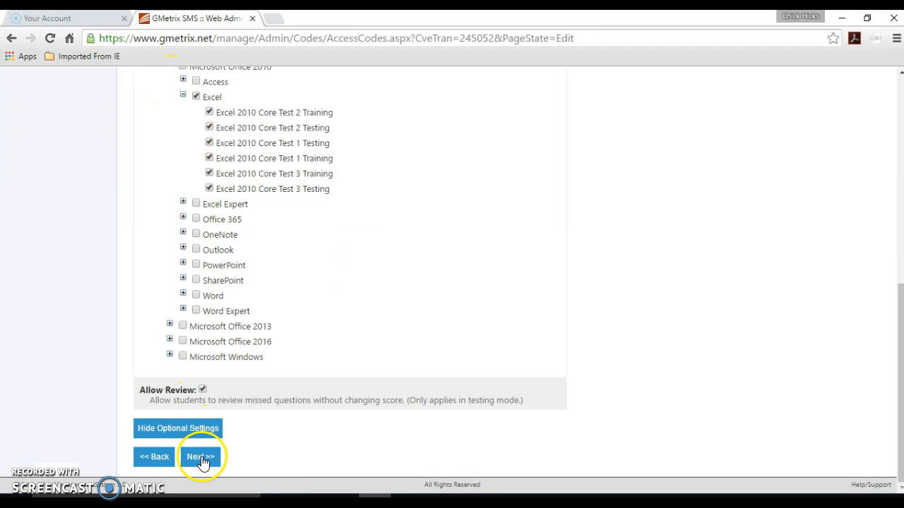
{"action": "left_click", "coordinate": [201, 457]}
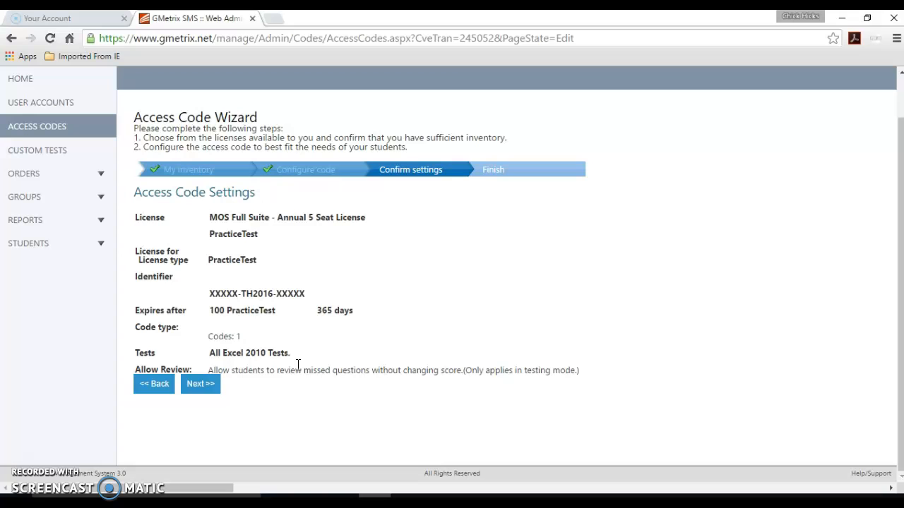
{"action": "left_click", "coordinate": [201, 384]}
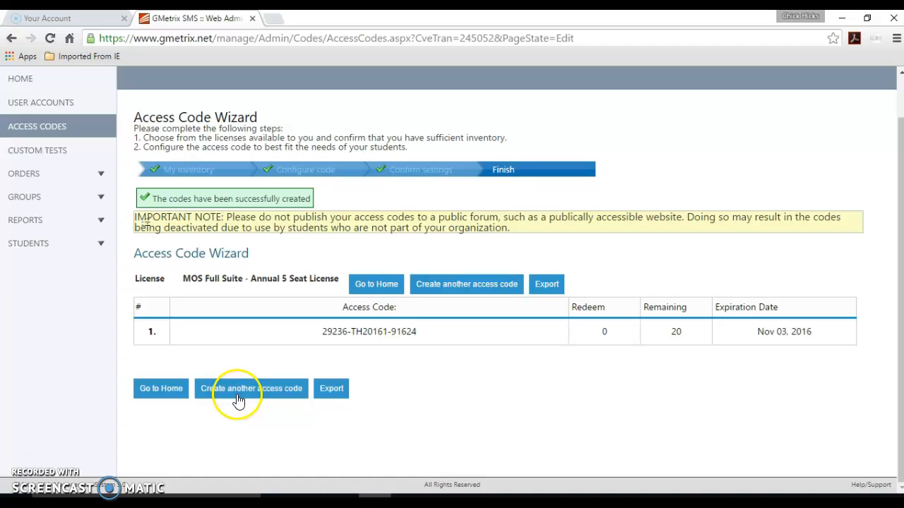
{"action": "mouse_move", "coordinate": [44, 453]}
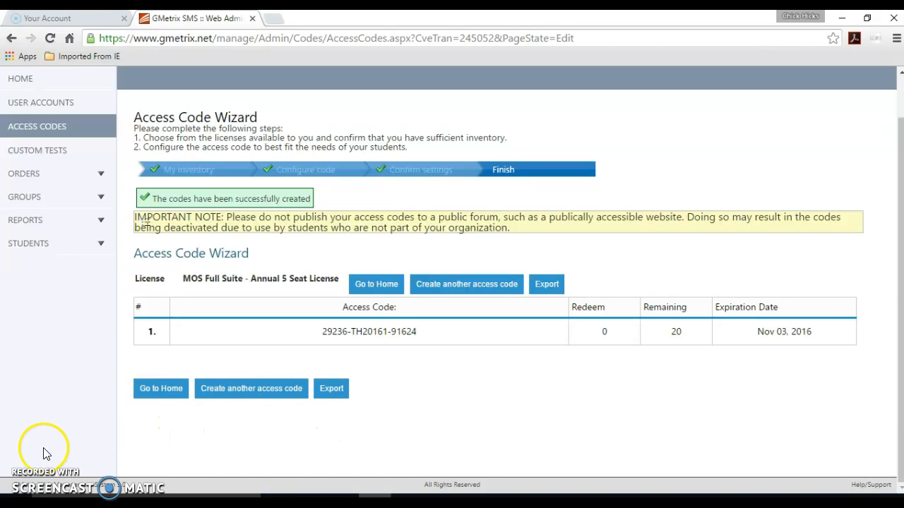
{"action": "mouse_move", "coordinate": [76, 196]}
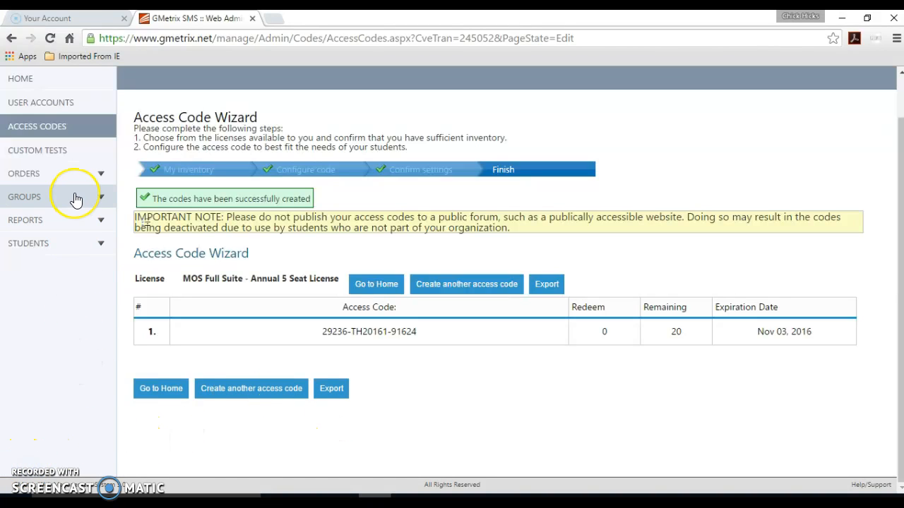
Expand GROUPS in the left navigation to reveal Code Group and Student Group.
{"action": "left_click", "coordinate": [24, 196]}
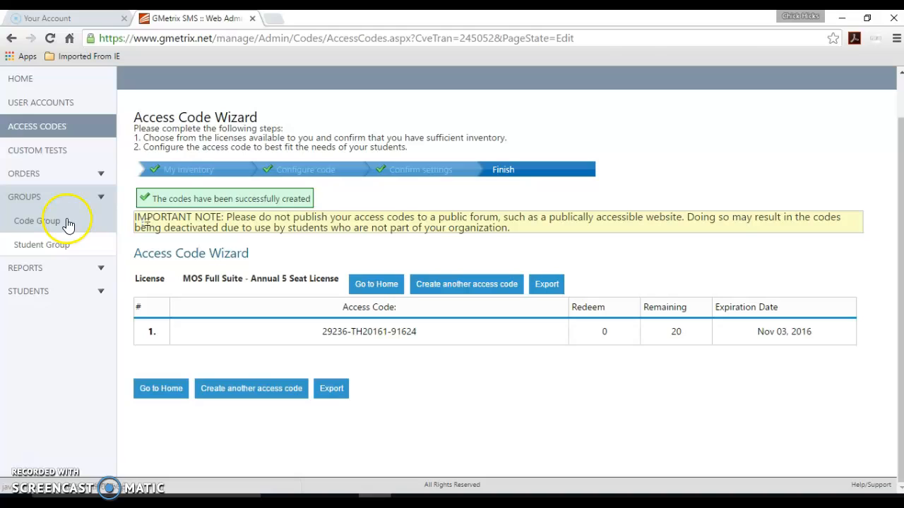
{"action": "mouse_move", "coordinate": [42, 244]}
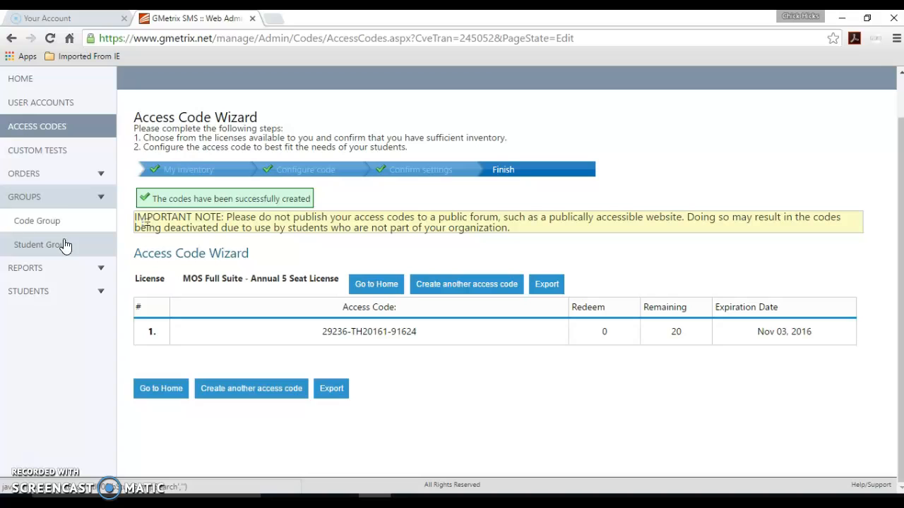
Go to the empty Code Group page and start Create Code Group.
{"action": "left_click", "coordinate": [41, 245]}
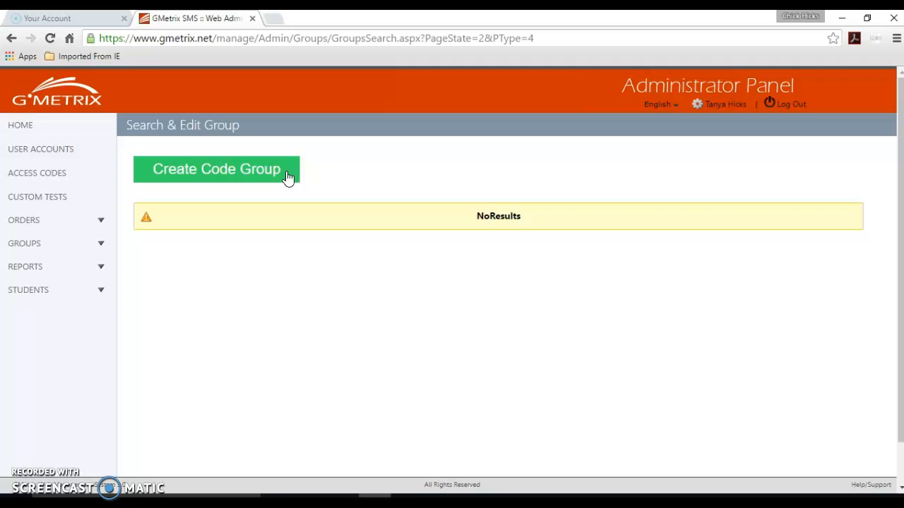
{"action": "left_click", "coordinate": [216, 170]}
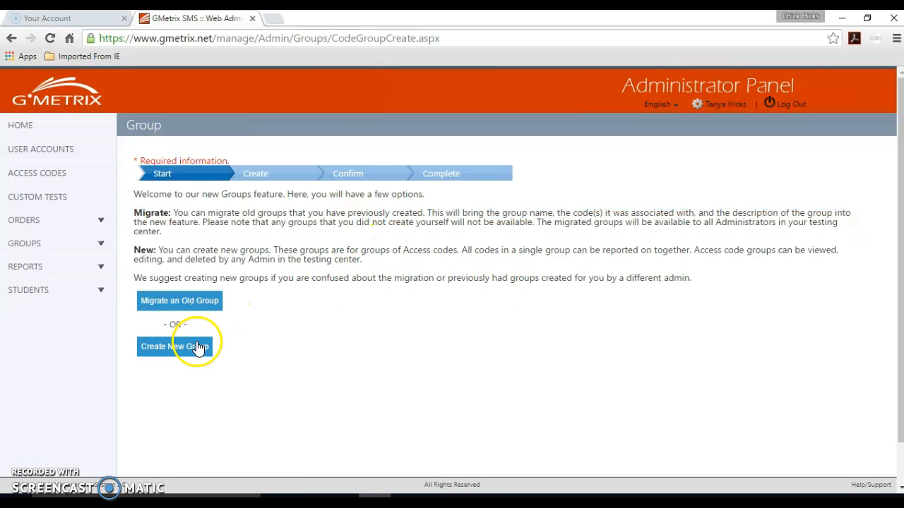
Create a new code group named THicks holding the TH2016 code and confirm it.
{"action": "left_click", "coordinate": [175, 347]}
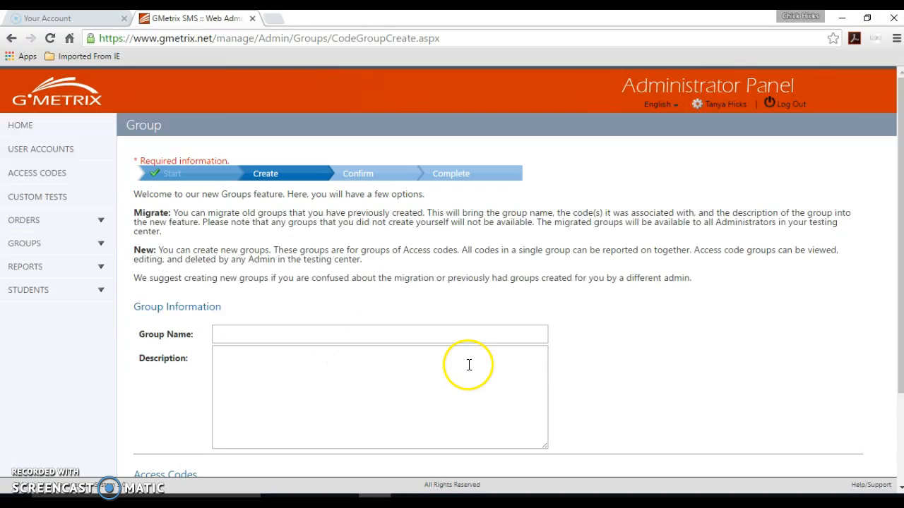
{"action": "scroll", "scroll_direction": "down", "scroll_amount": 3}
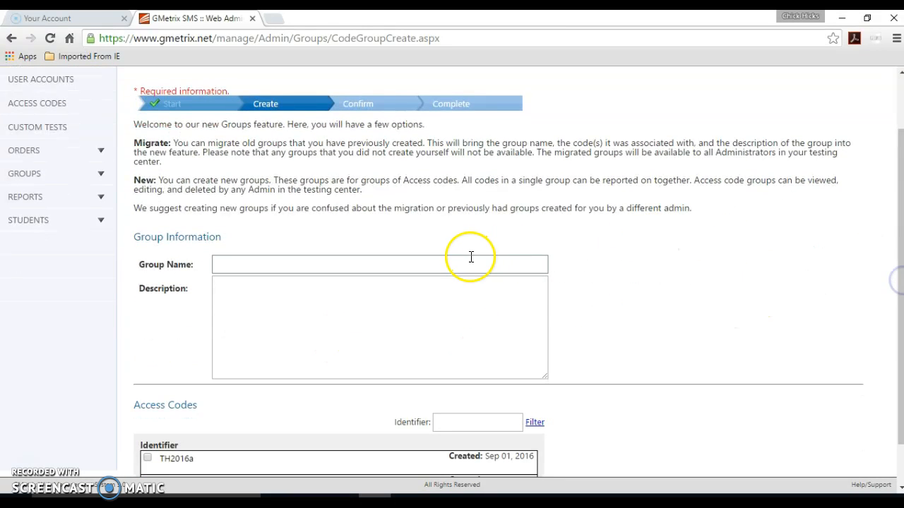
{"action": "type", "text": "THicks"}
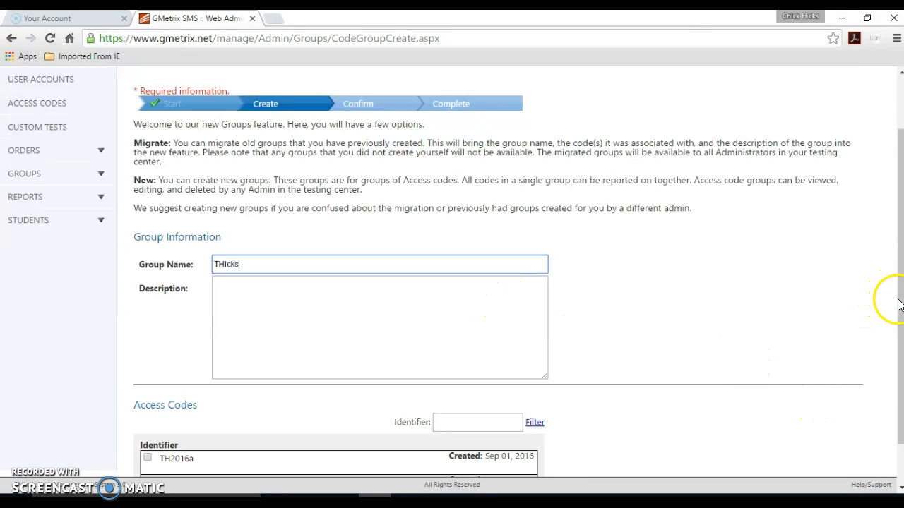
{"action": "scroll", "scroll_direction": "down", "scroll_amount": 3}
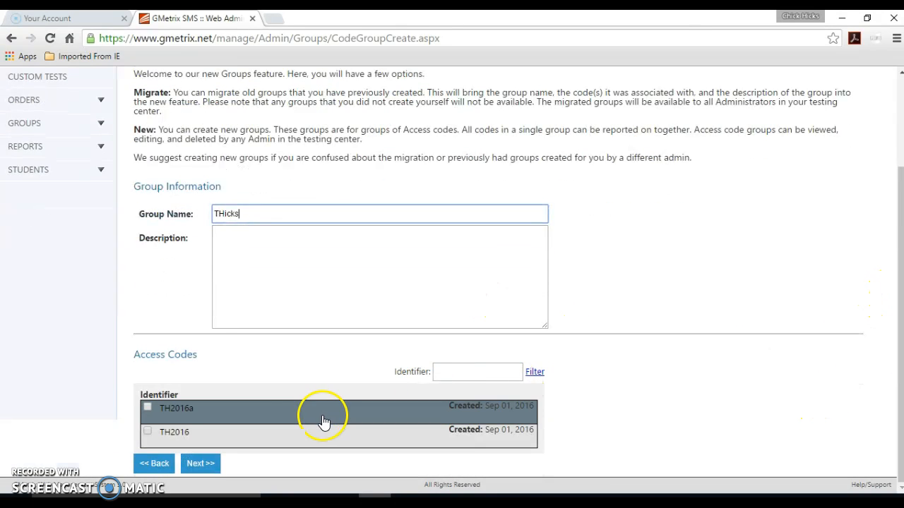
{"action": "left_click", "coordinate": [147, 432]}
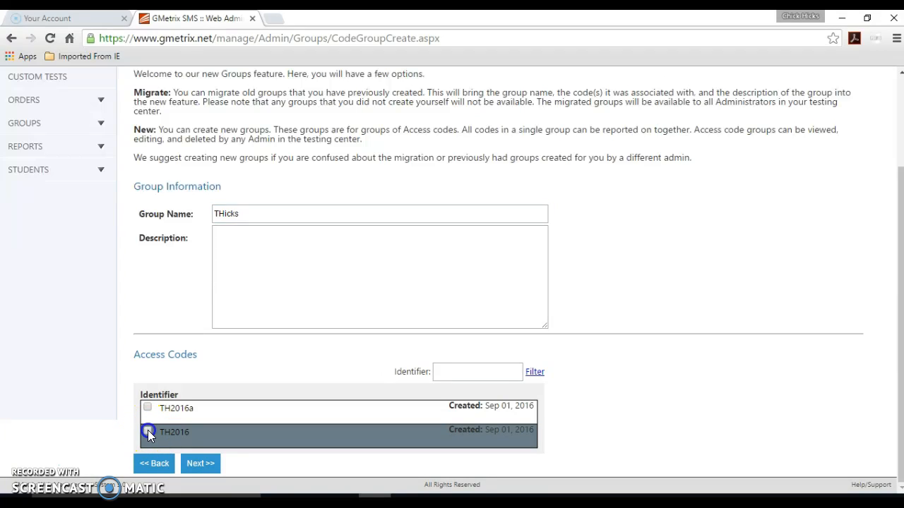
{"action": "left_click", "coordinate": [147, 432]}
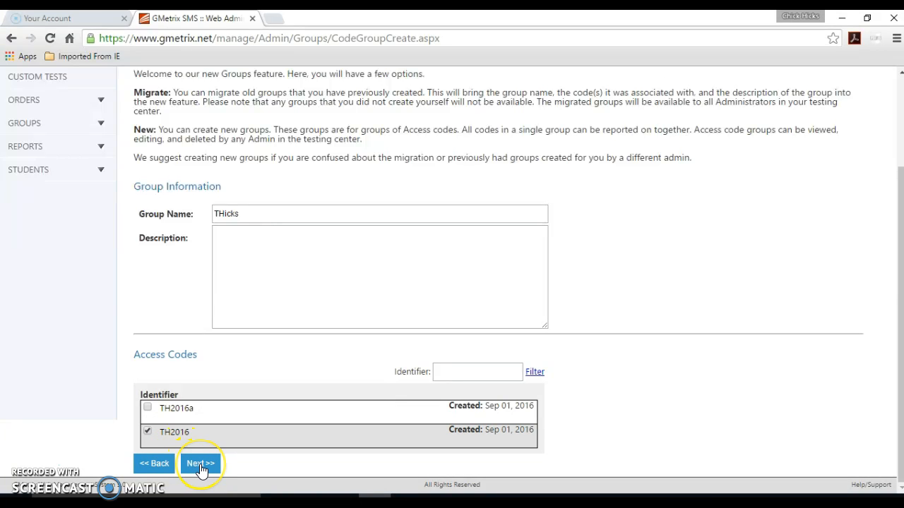
{"action": "left_click", "coordinate": [200, 463]}
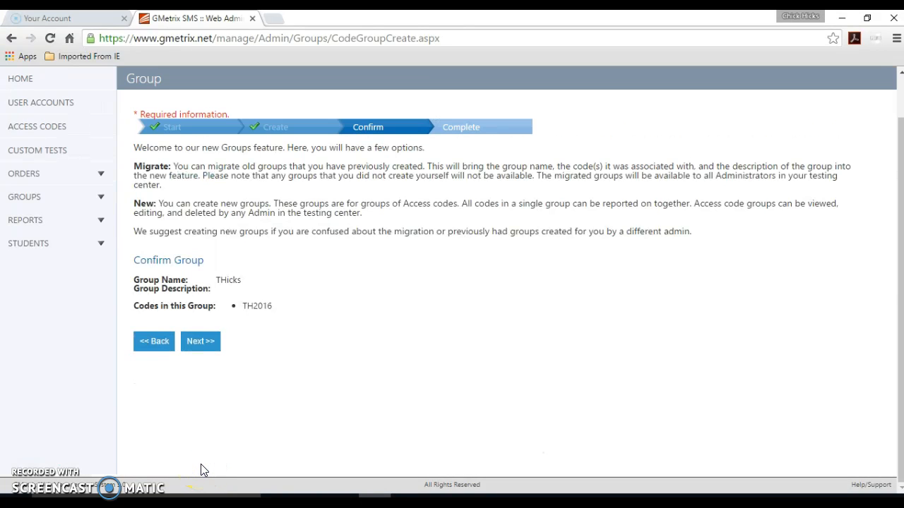
{"action": "left_click", "coordinate": [201, 340]}
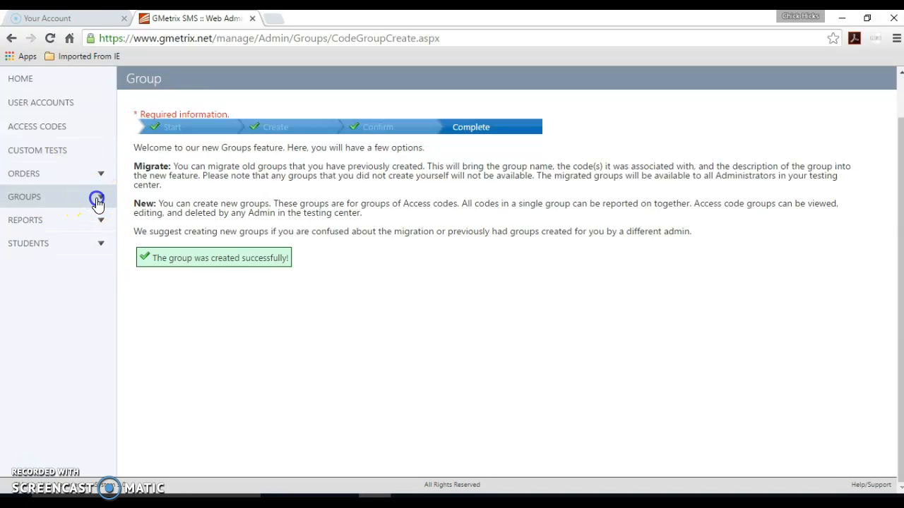
Return to GROUPS and go to the Student Group search page.
{"action": "left_click", "coordinate": [24, 196]}
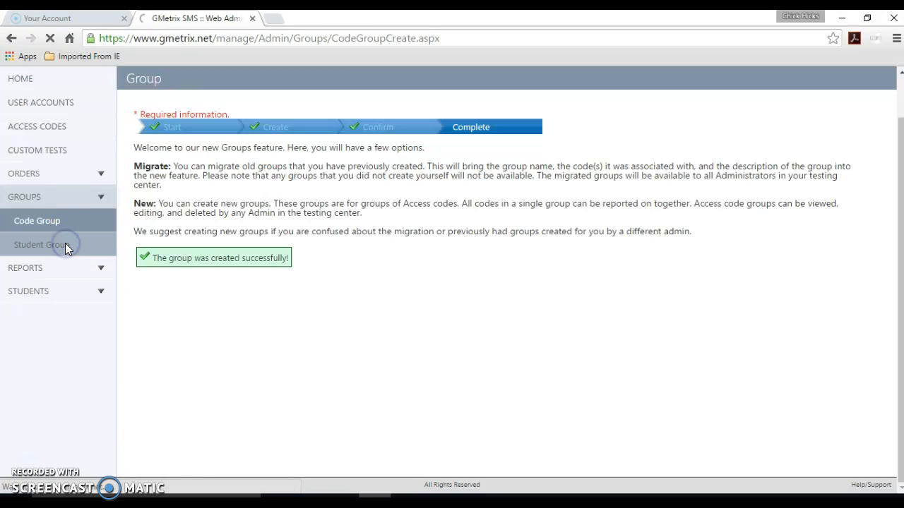
{"action": "left_click", "coordinate": [39, 244]}
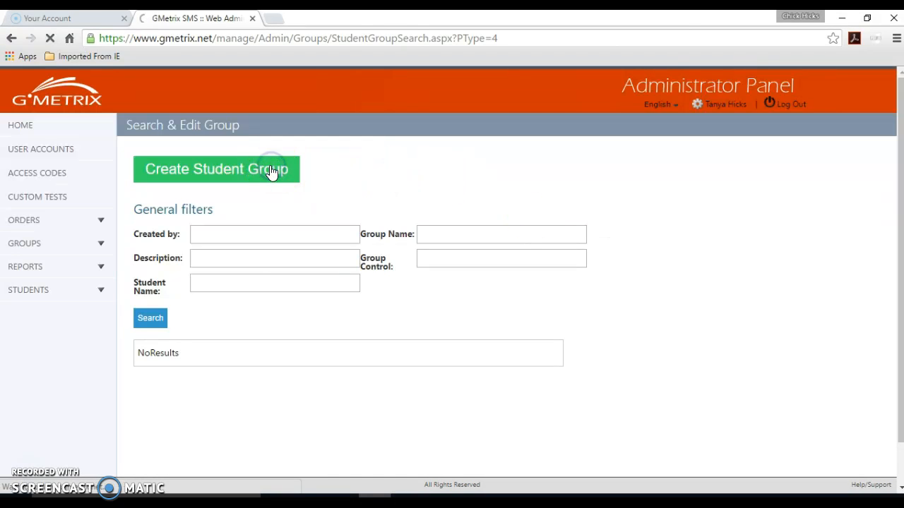
Start a student group named 'Ms. Hicks Students' and advance to its confirm step.
{"action": "left_click", "coordinate": [216, 169]}
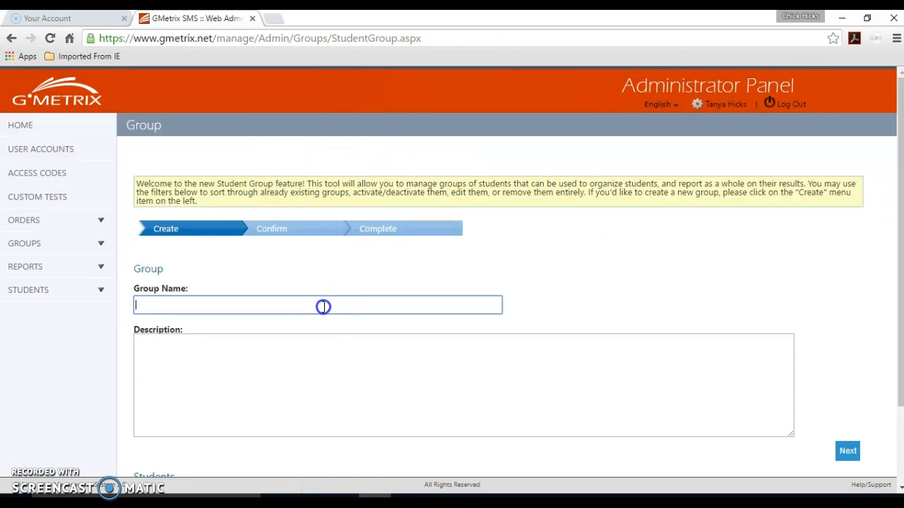
{"action": "type", "text": "Ms"}
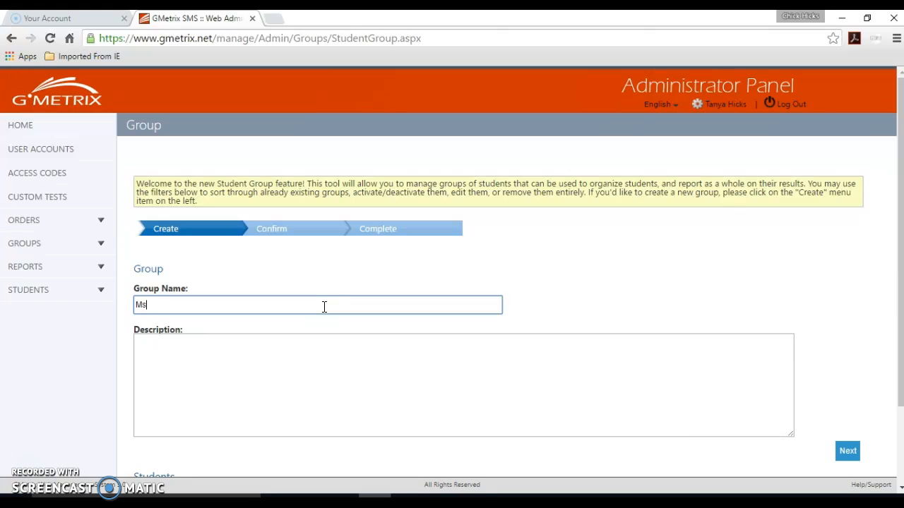
{"action": "type", "text": ". Hicks Students"}
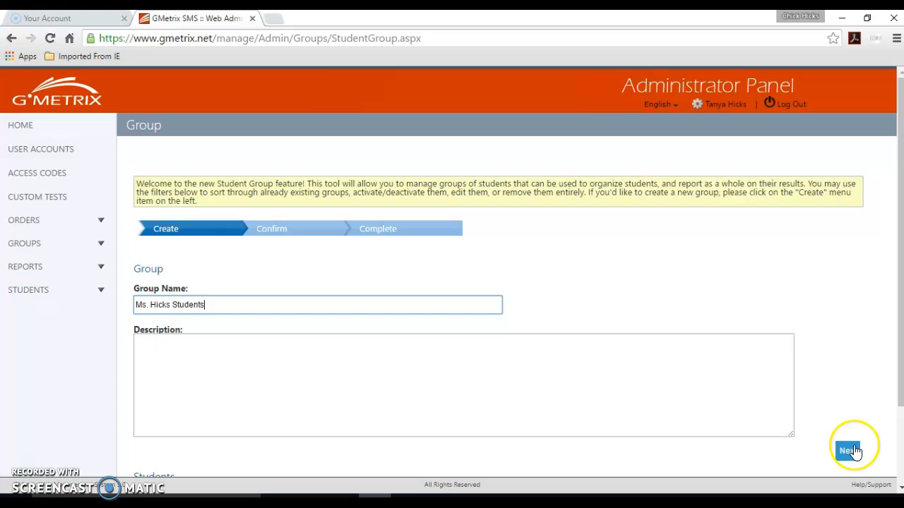
{"action": "left_click", "coordinate": [853, 452]}
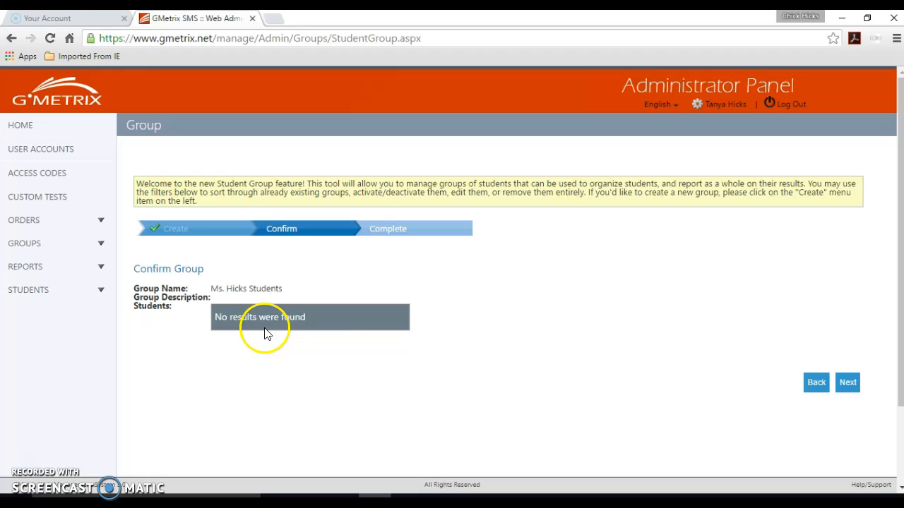
{"action": "mouse_move", "coordinate": [217, 390]}
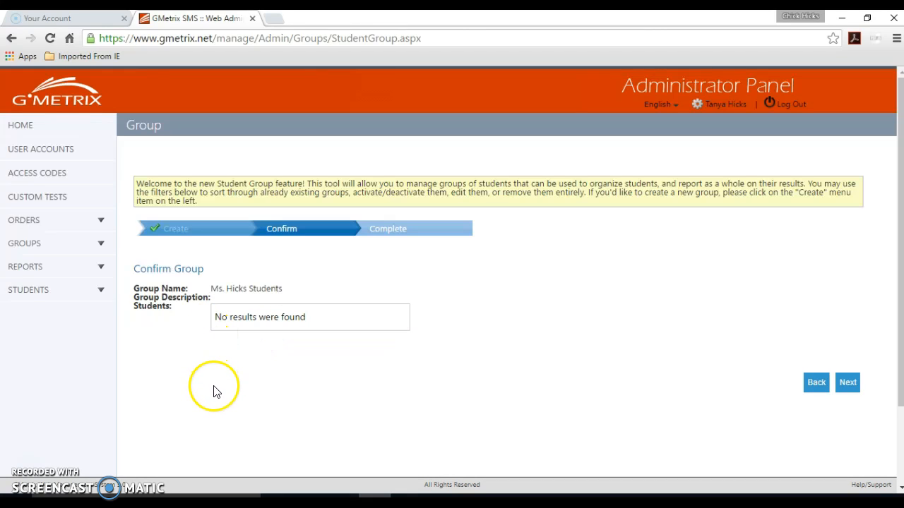
{"action": "mouse_move", "coordinate": [745, 339]}
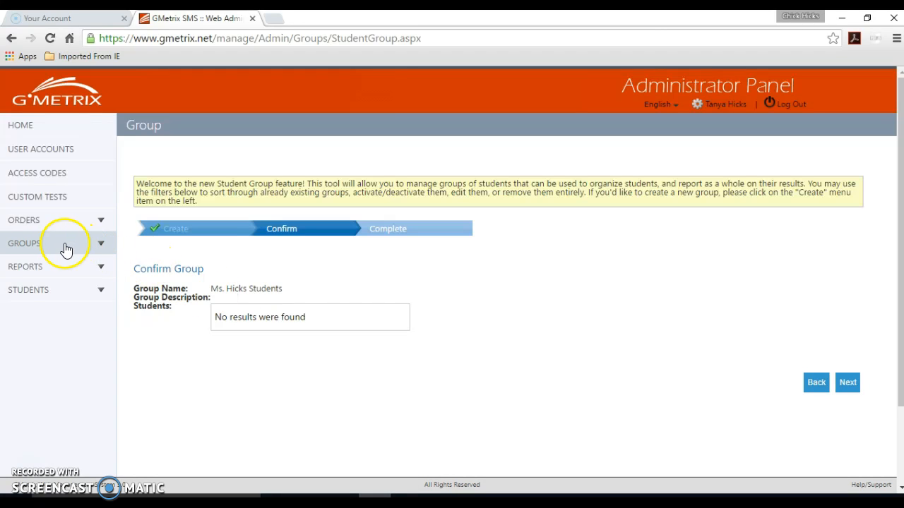
List the school's code groups and begin editing the THicks group.
{"action": "left_click", "coordinate": [24, 243]}
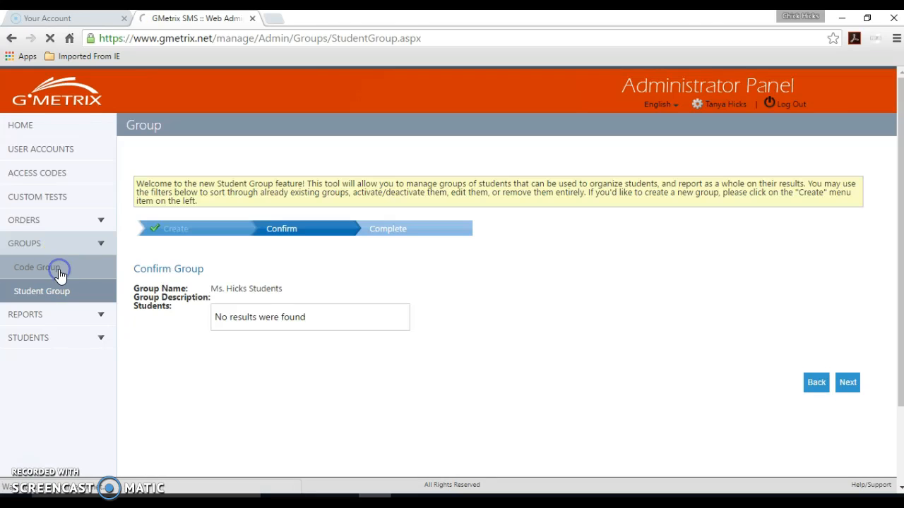
{"action": "left_click", "coordinate": [847, 381]}
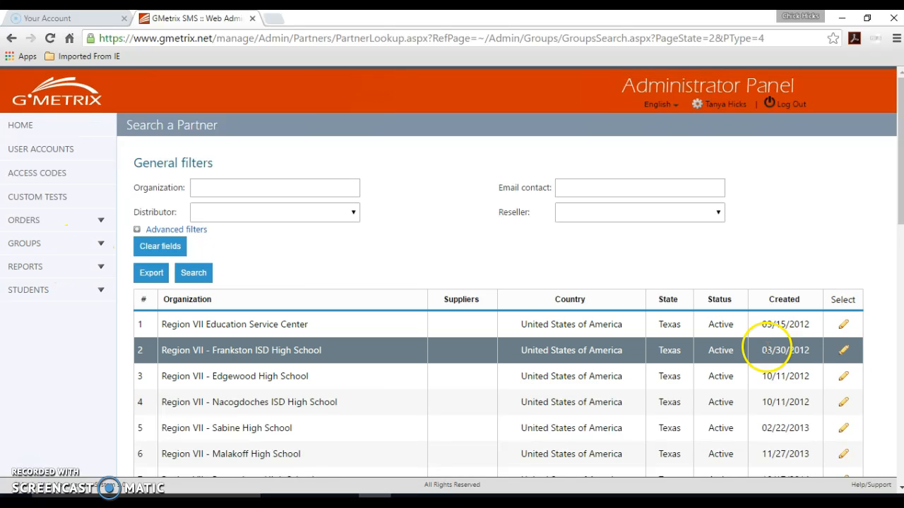
{"action": "left_click", "coordinate": [843, 350]}
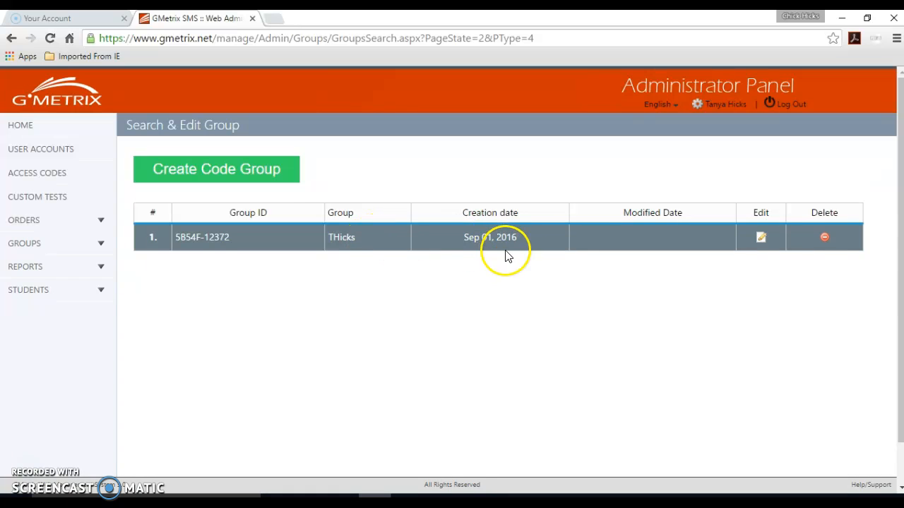
{"action": "mouse_move", "coordinate": [761, 247]}
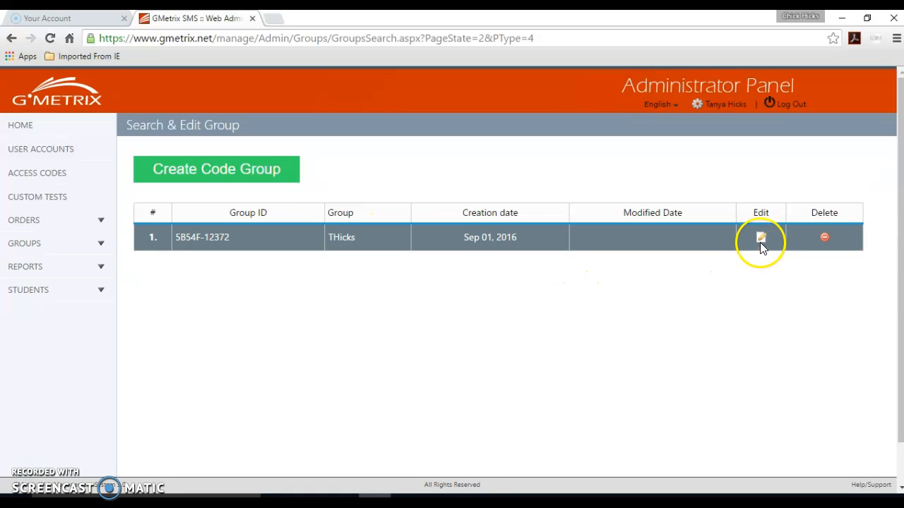
{"action": "left_click", "coordinate": [760, 237]}
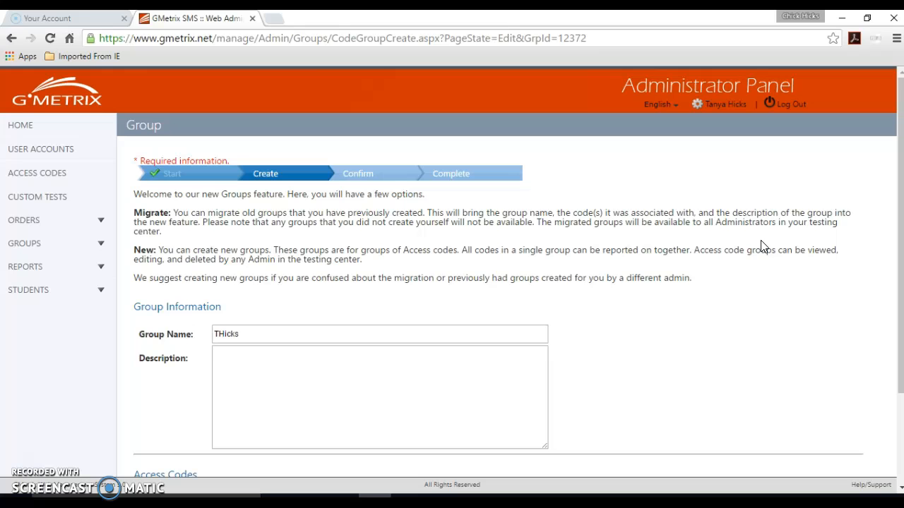
Swap TH2016 for TH2016a in the THicks group, save it, and start a new browser tab.
{"action": "scroll", "scroll_direction": "down", "scroll_amount": 3}
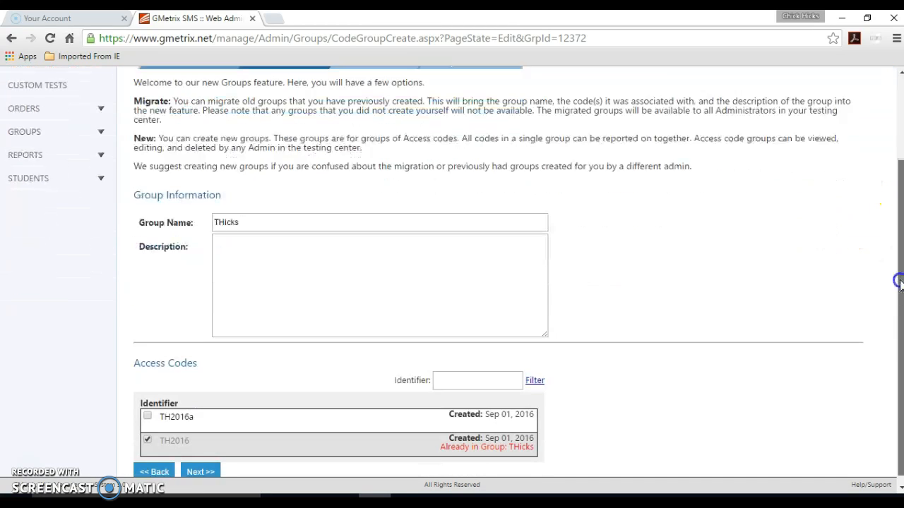
{"action": "scroll", "scroll_direction": "down", "scroll_amount": 3}
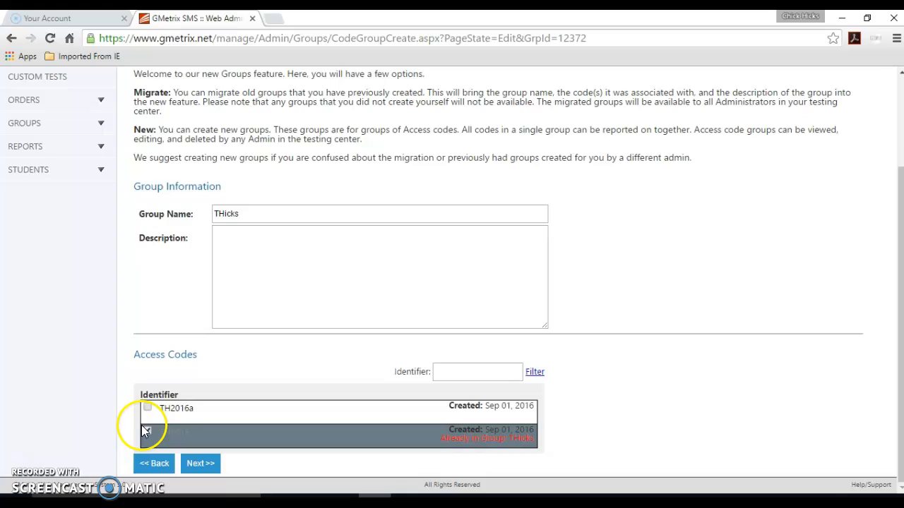
{"action": "left_click", "coordinate": [147, 432]}
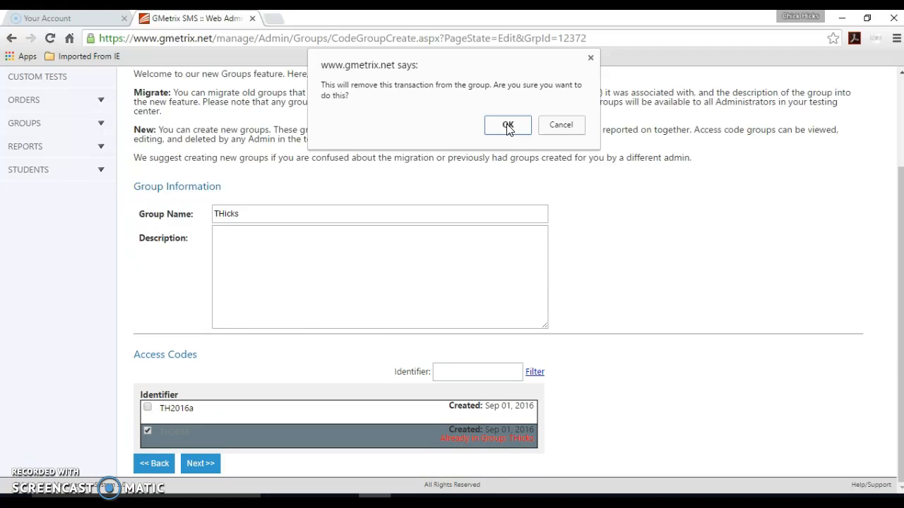
{"action": "left_click", "coordinate": [507, 124]}
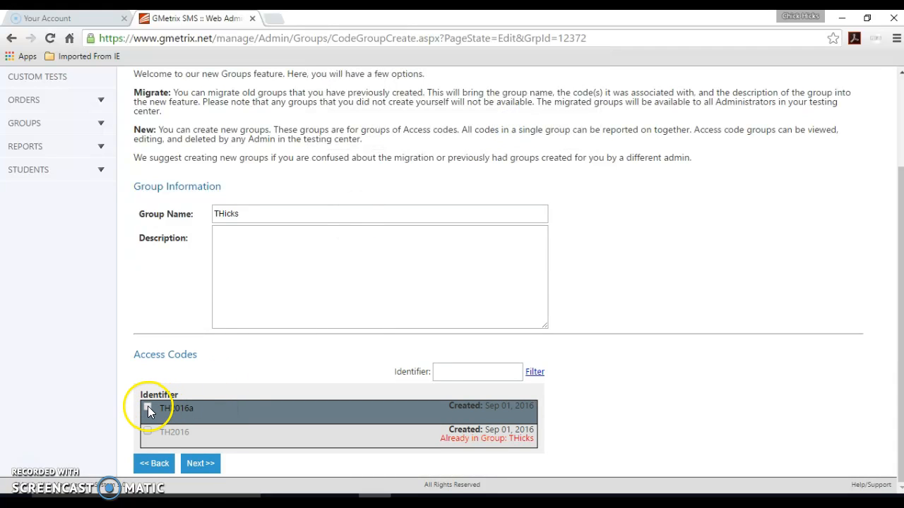
{"action": "left_click", "coordinate": [148, 408]}
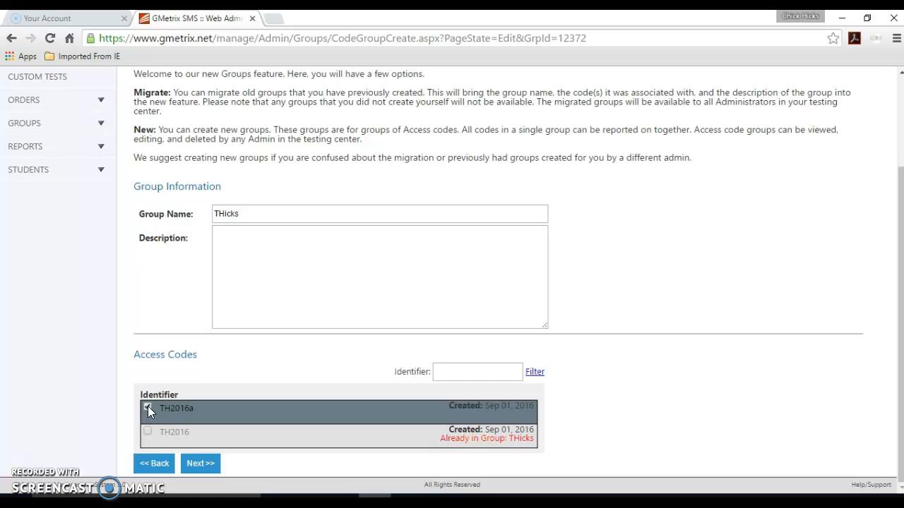
{"action": "left_click", "coordinate": [146, 408]}
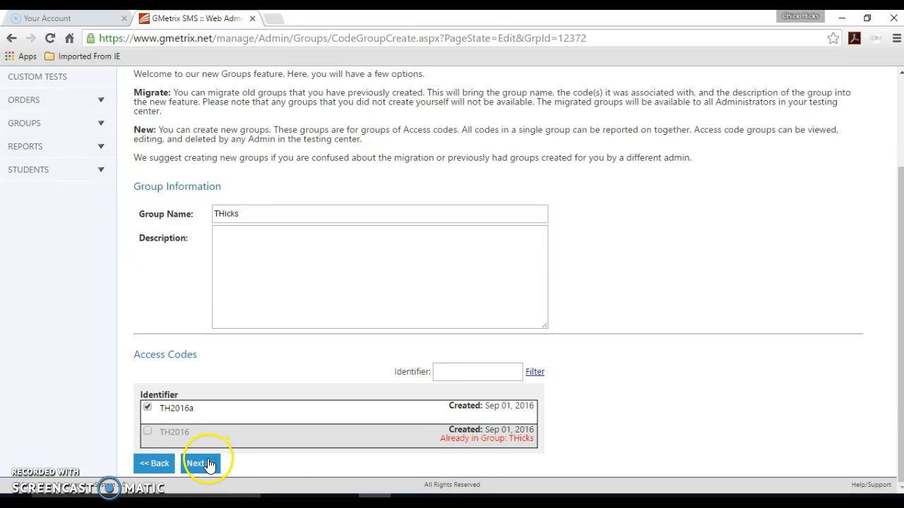
{"action": "left_click", "coordinate": [200, 464]}
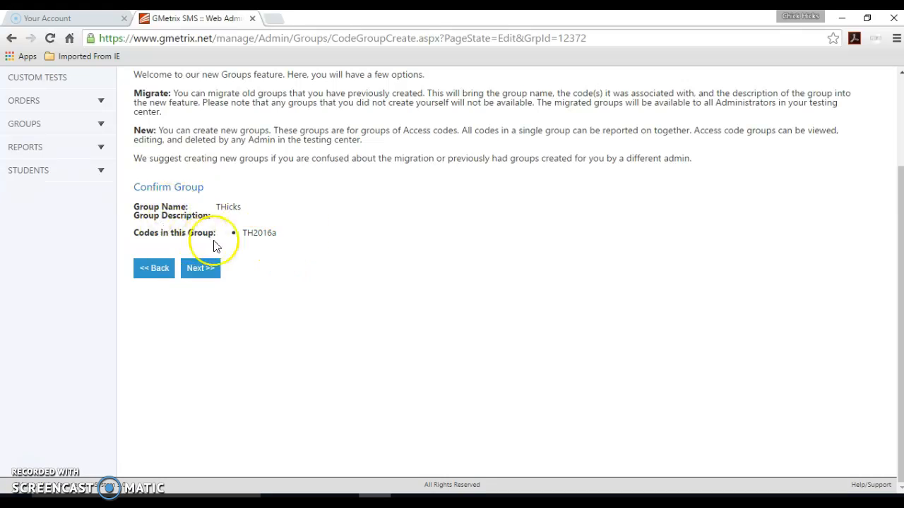
{"action": "mouse_move", "coordinate": [277, 257]}
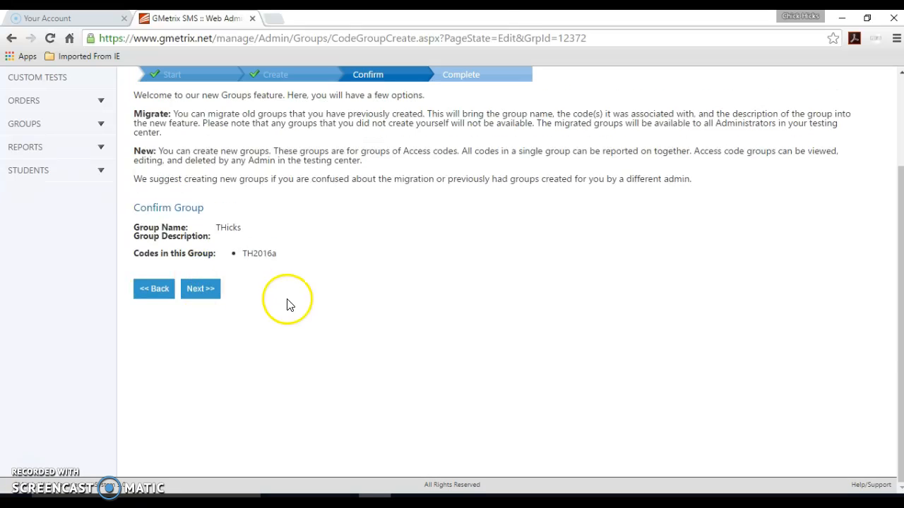
{"action": "left_click", "coordinate": [201, 288]}
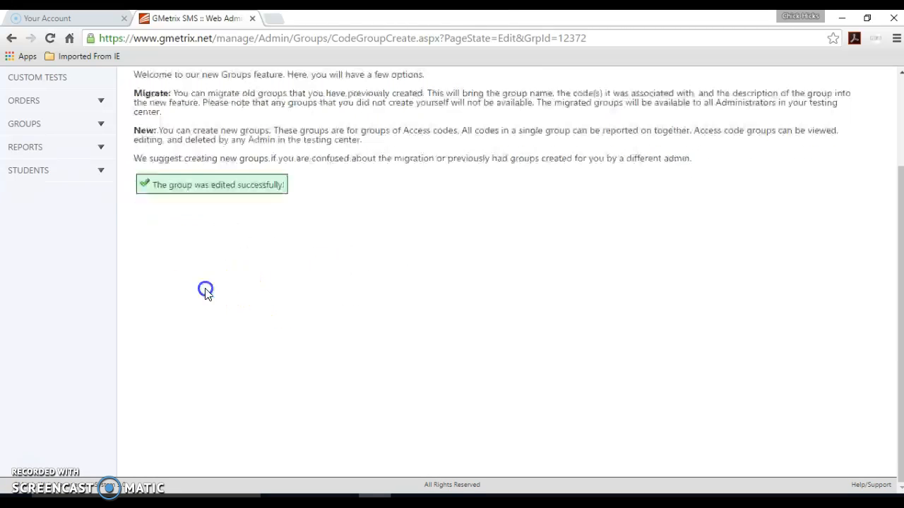
{"action": "mouse_move", "coordinate": [627, 271]}
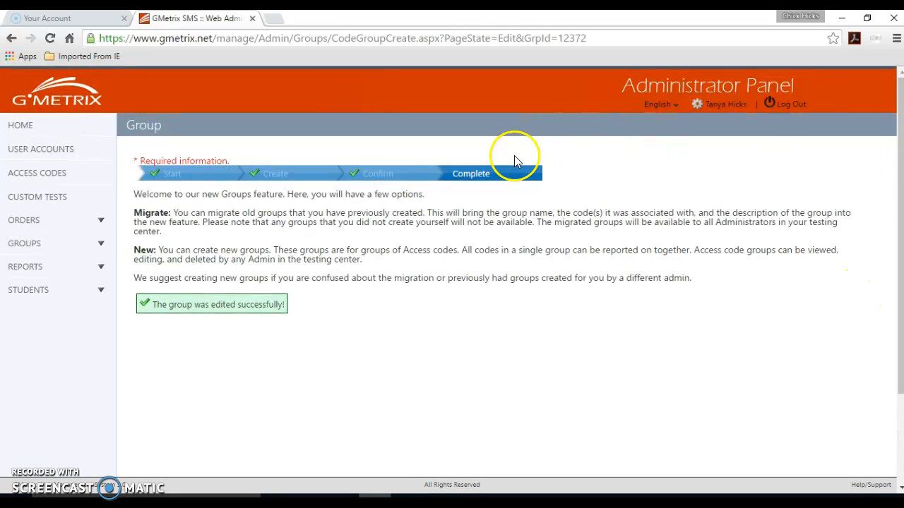
{"action": "mouse_move", "coordinate": [266, 31]}
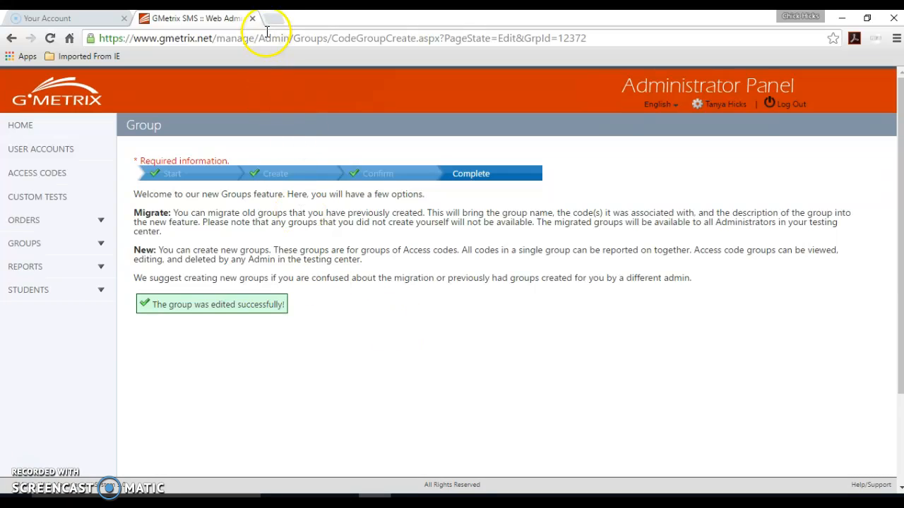
{"action": "left_click", "coordinate": [271, 17]}
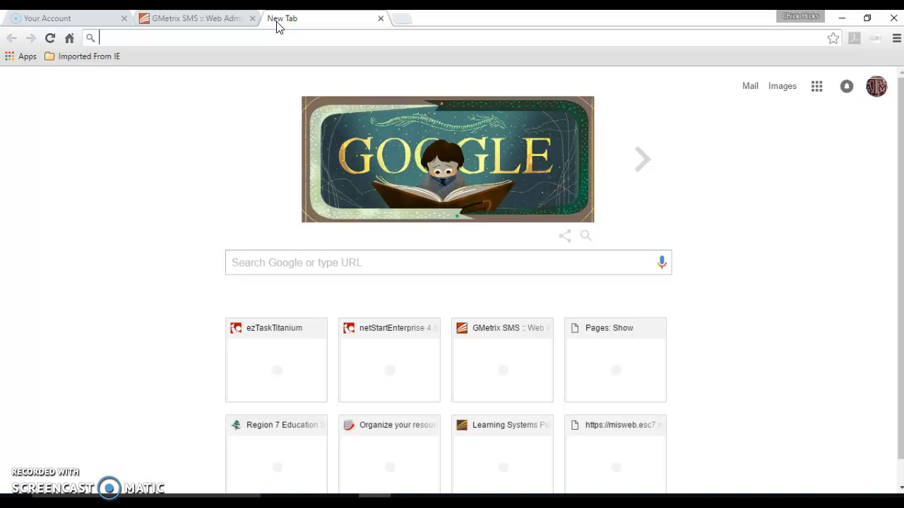
{"action": "type", "text": "www.esc7.net"}
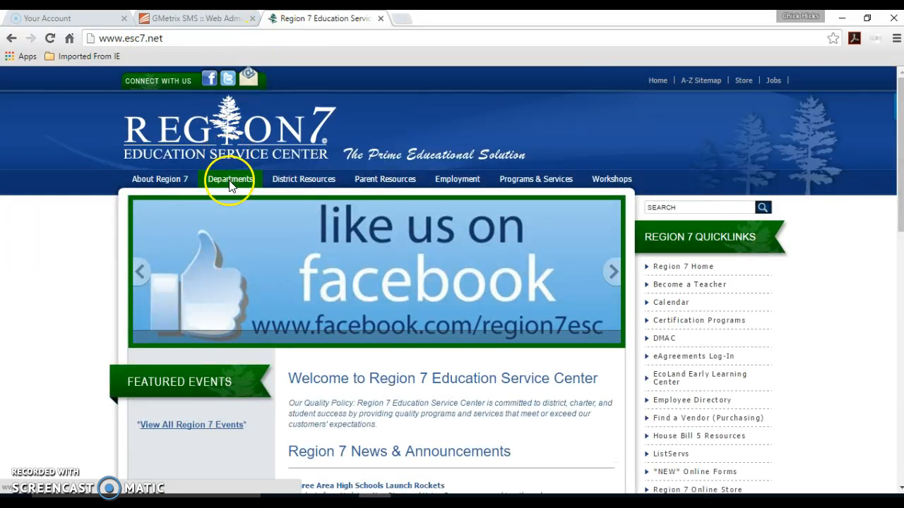
{"action": "left_click", "coordinate": [229, 178]}
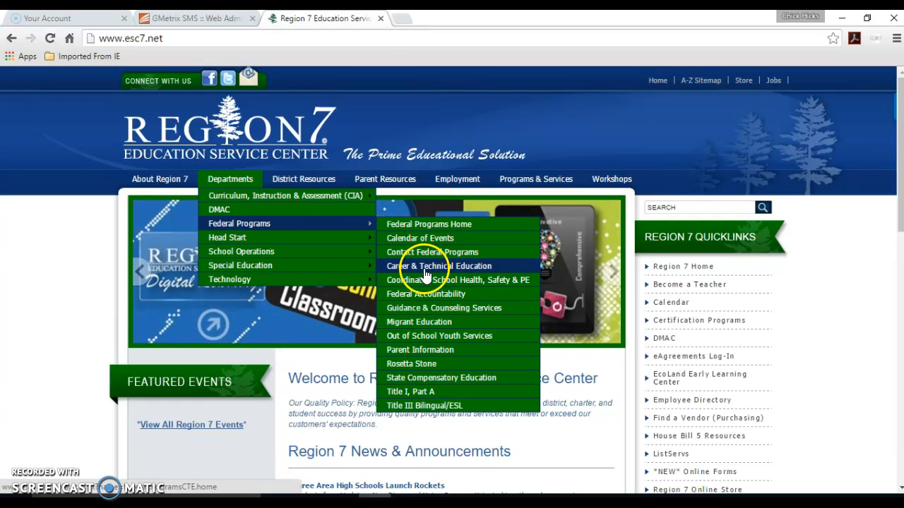
{"action": "left_click", "coordinate": [437, 265]}
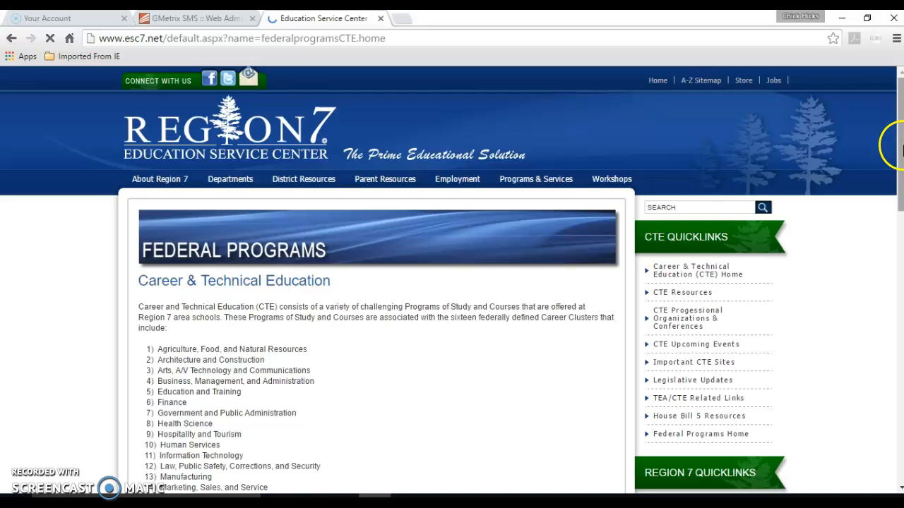
{"action": "scroll", "scroll_direction": "down", "scroll_amount": 3}
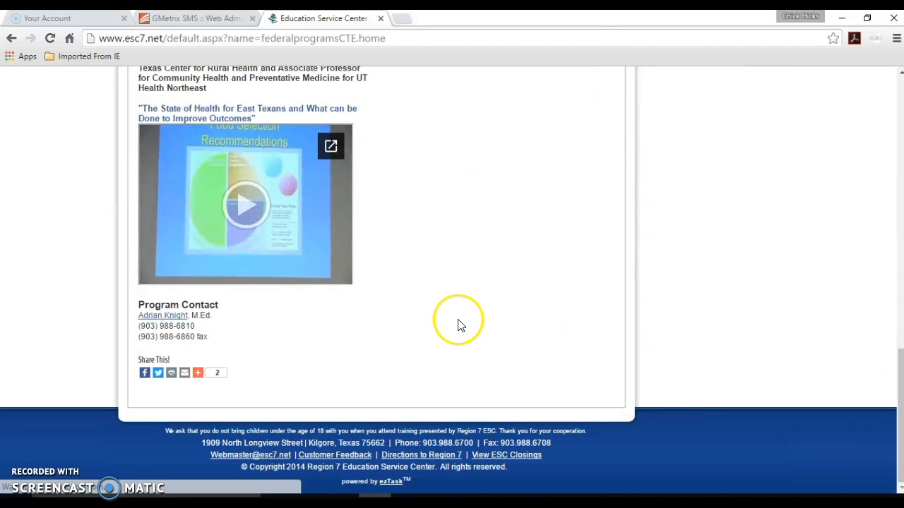
{"action": "mouse_move", "coordinate": [245, 347]}
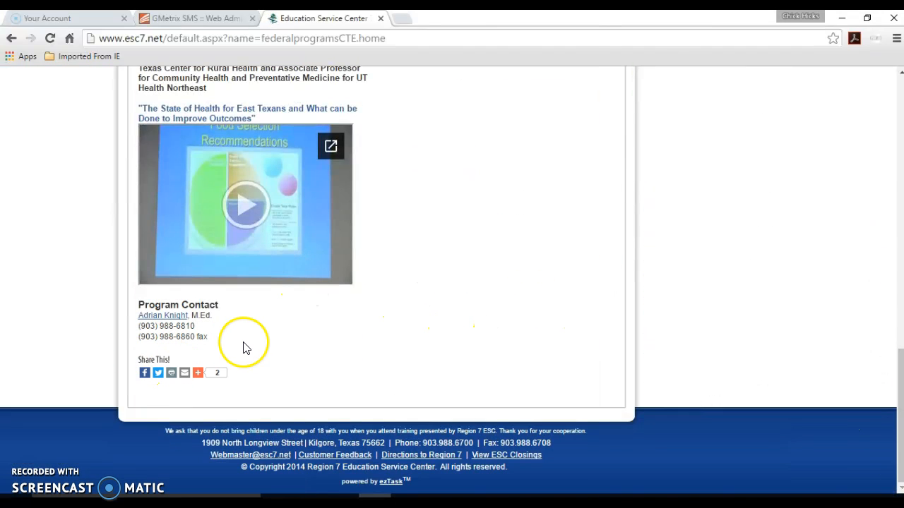
{"action": "mouse_move", "coordinate": [178, 321]}
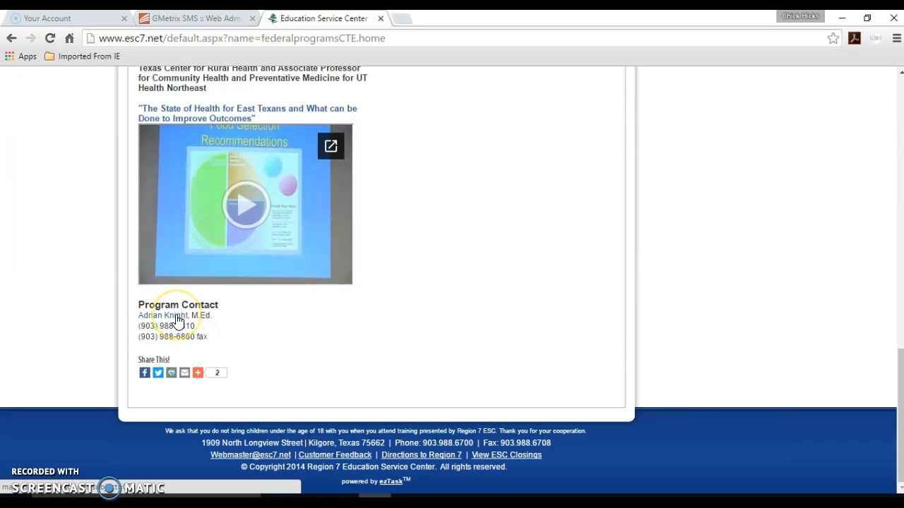